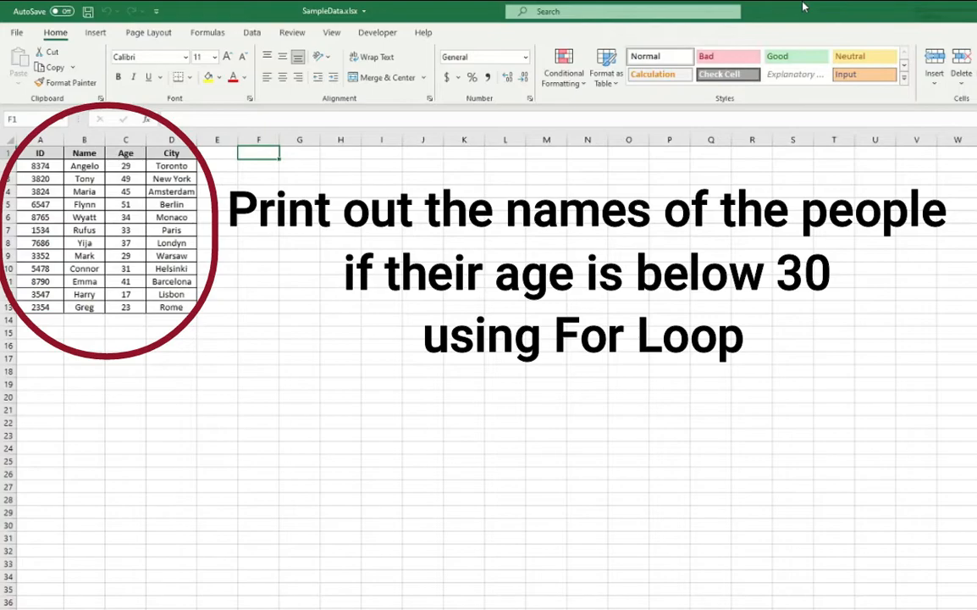
Insert a new code module into the workbook's VBA project from the Sheet1 context menu.
right_click(309, 115)
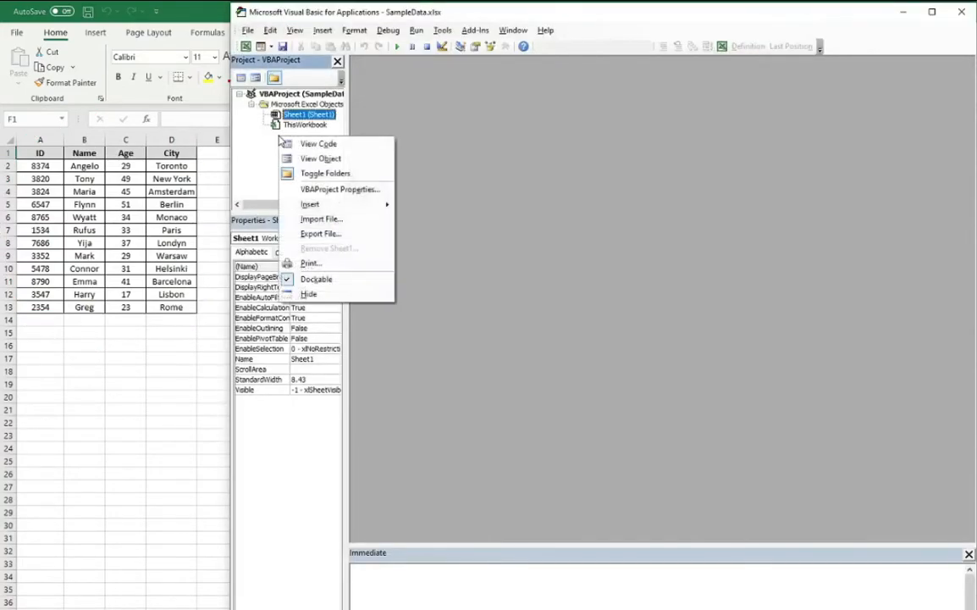
left_click(318, 142)
type("su")
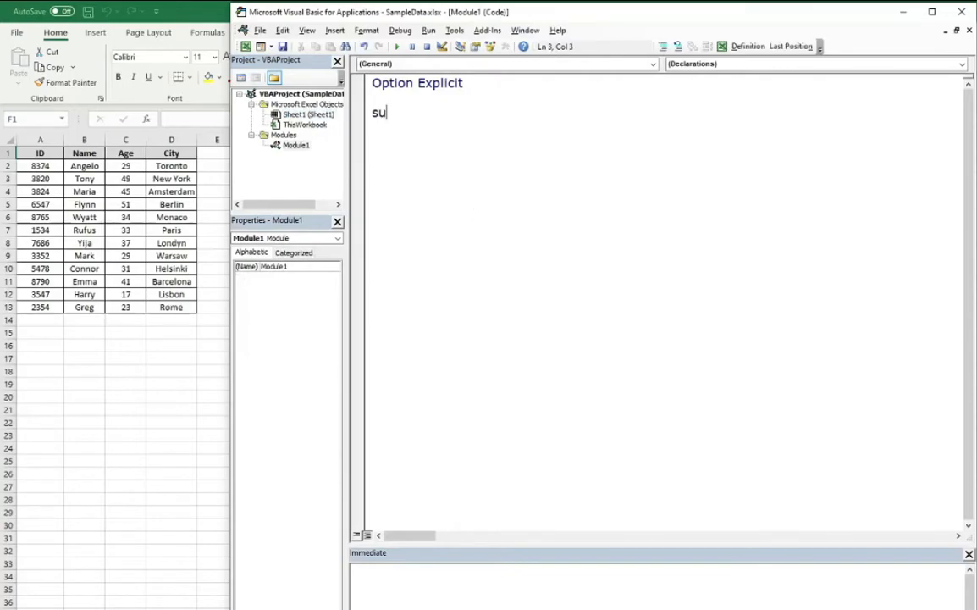
Start a new Sub firstExercise() procedure in Module1.
type("b")
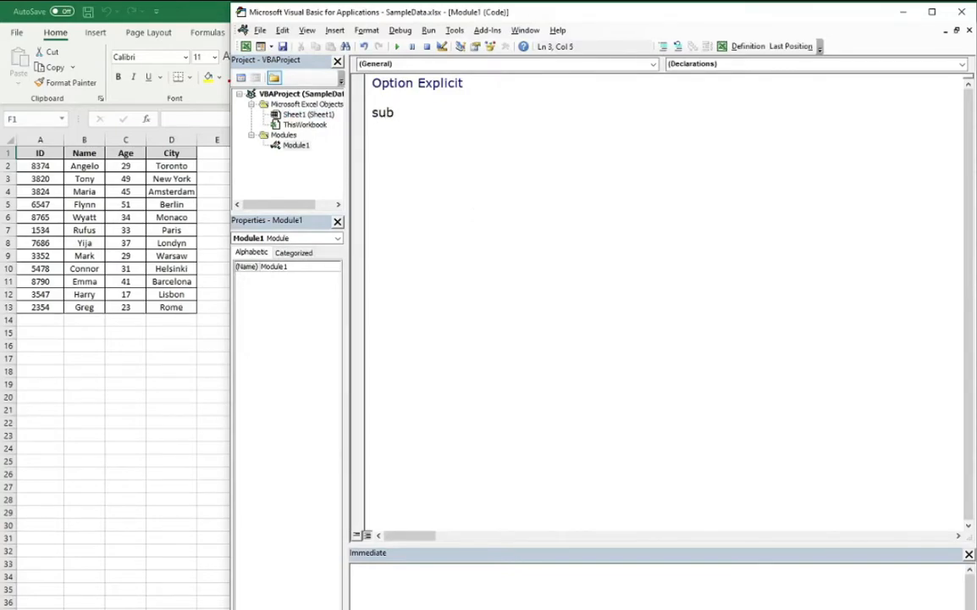
type("firstExercise(")
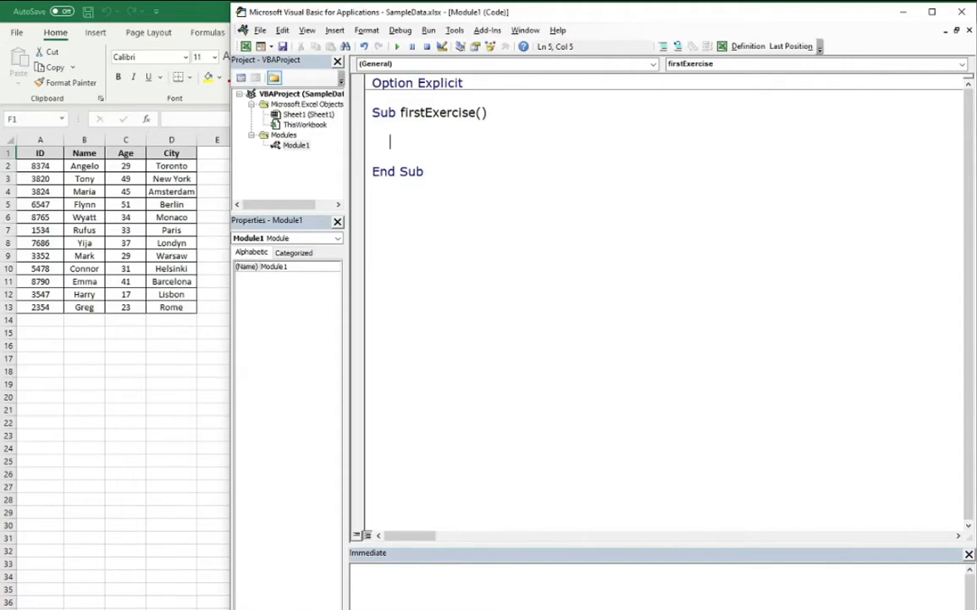
Declare ws As Worksheet and set it to ThisWorkbook.Sheets(1).
type("dim ws")
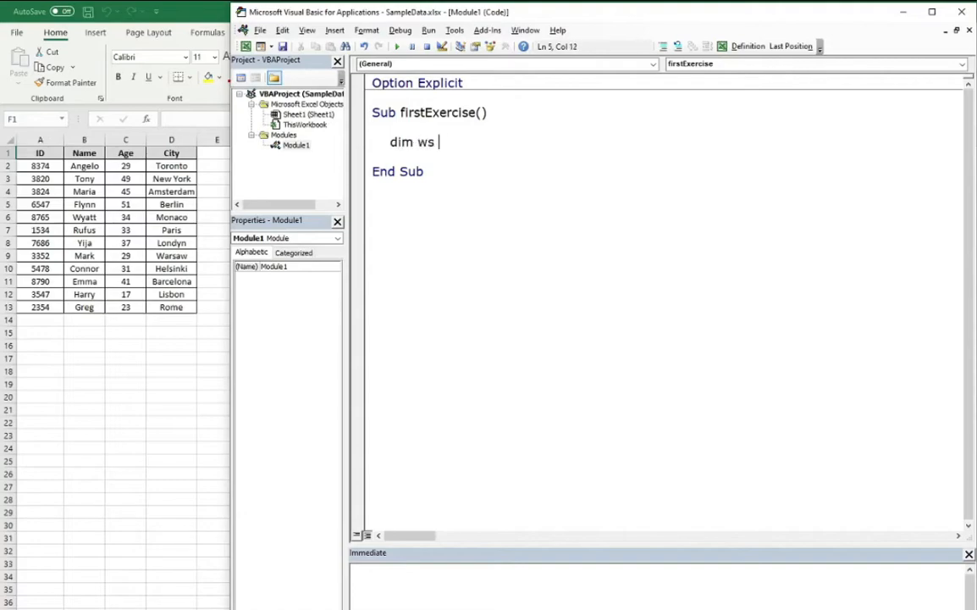
type("as Worksheet")
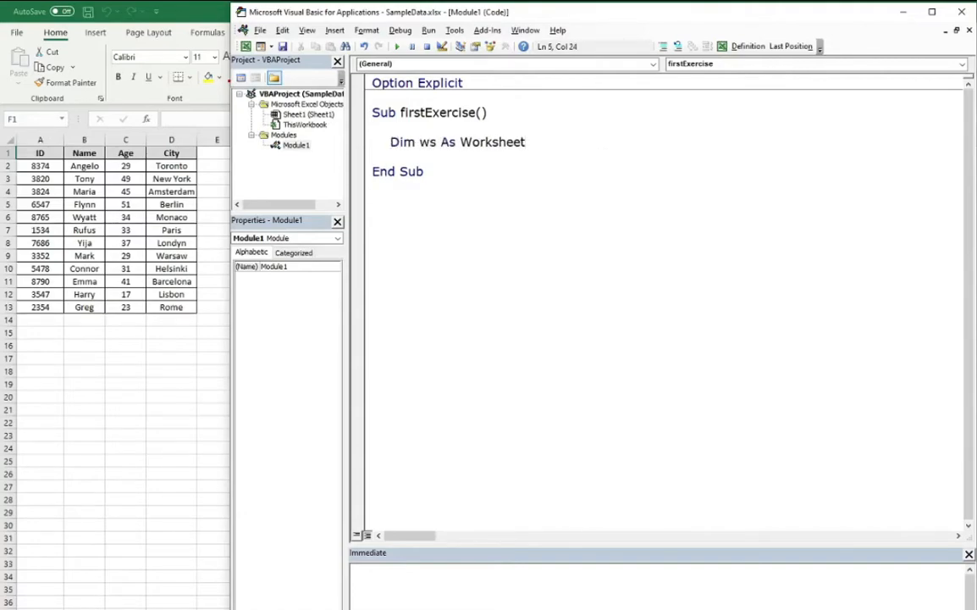
type("set ws")
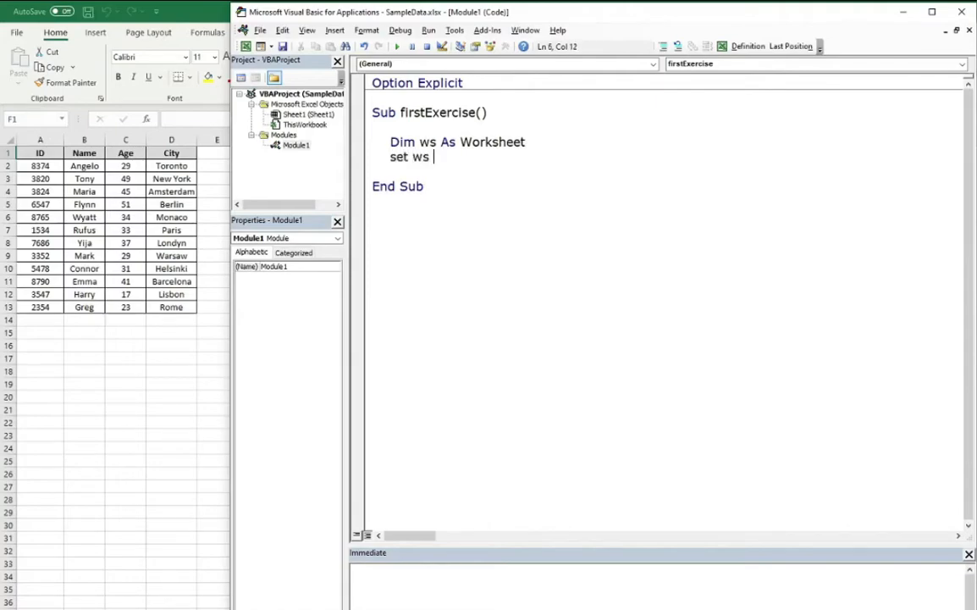
type("= this")
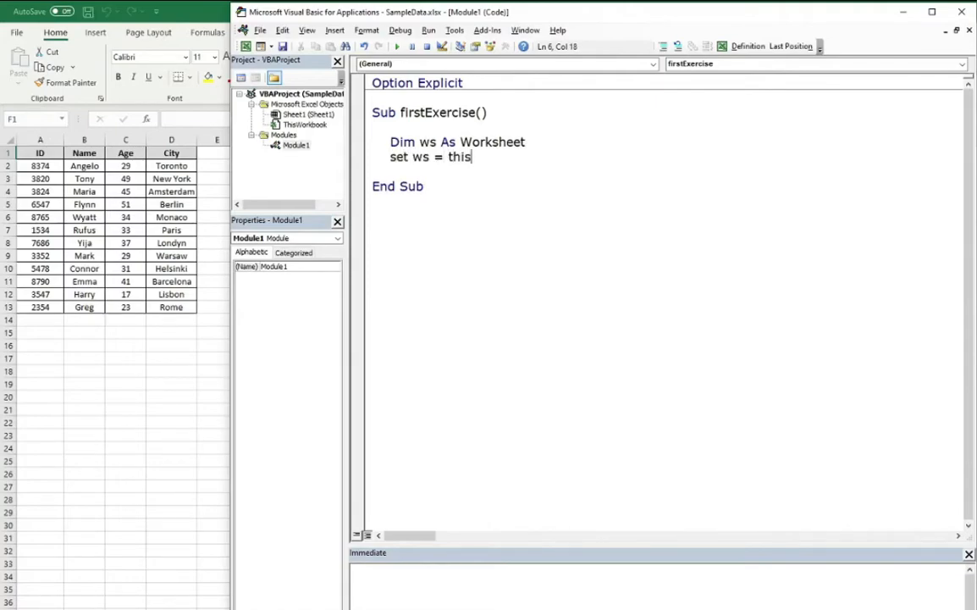
type("wro")
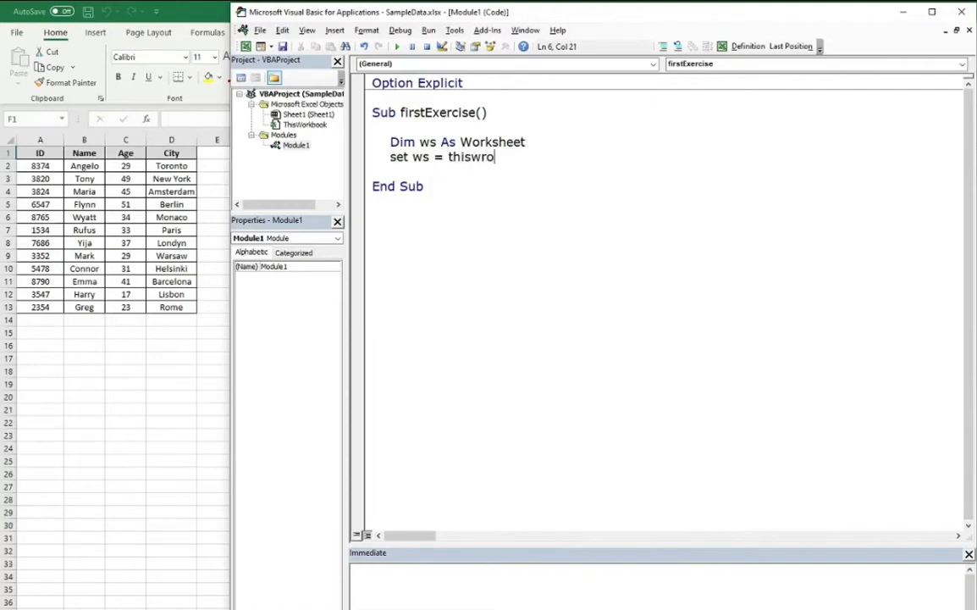
type("k")
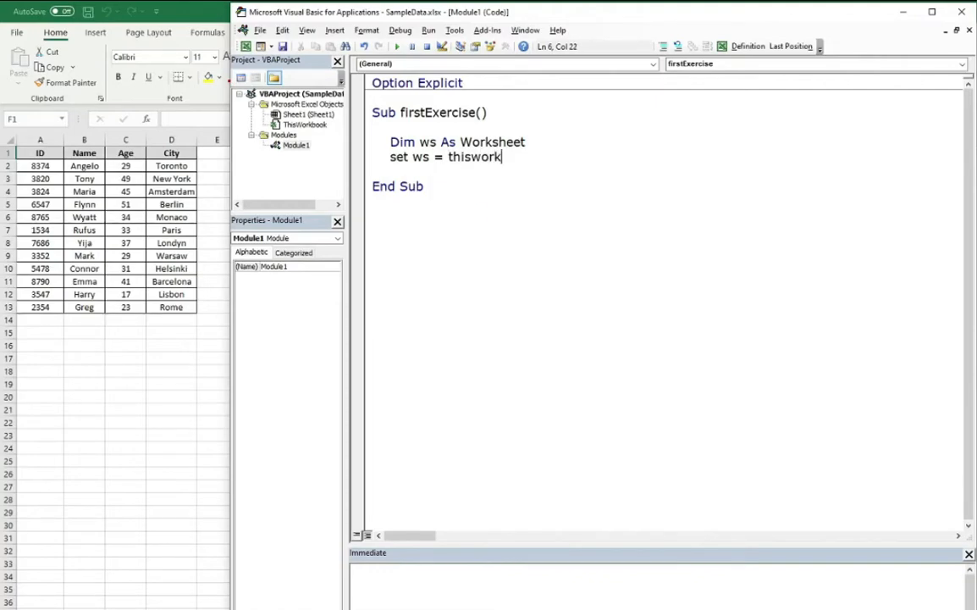
type("book")
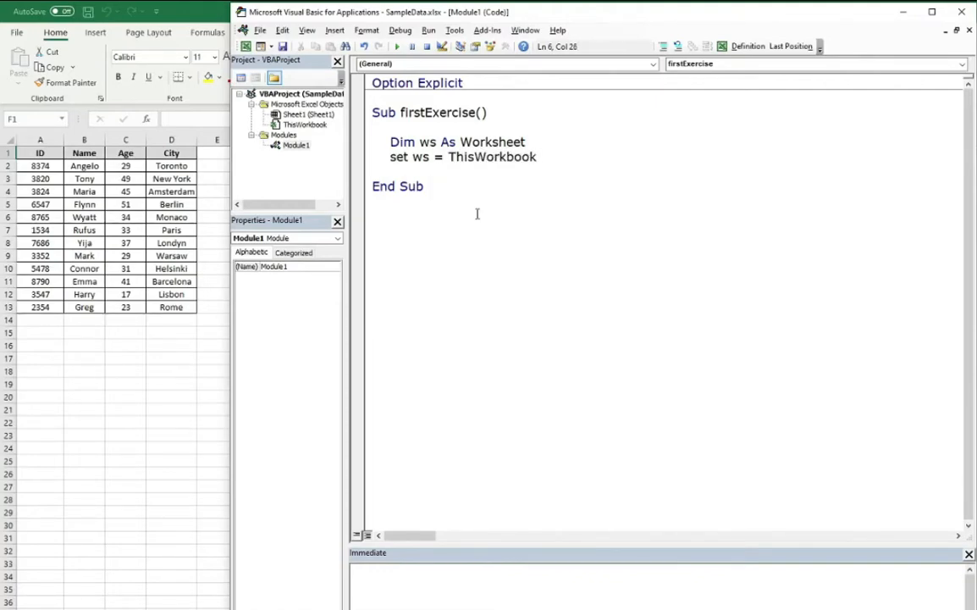
type(".")
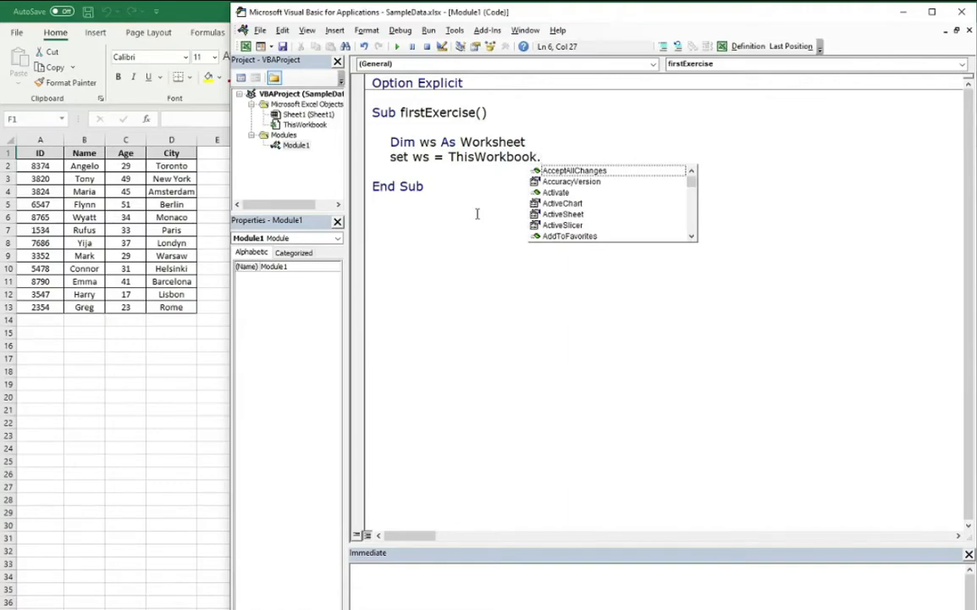
type("Sheets(1)")
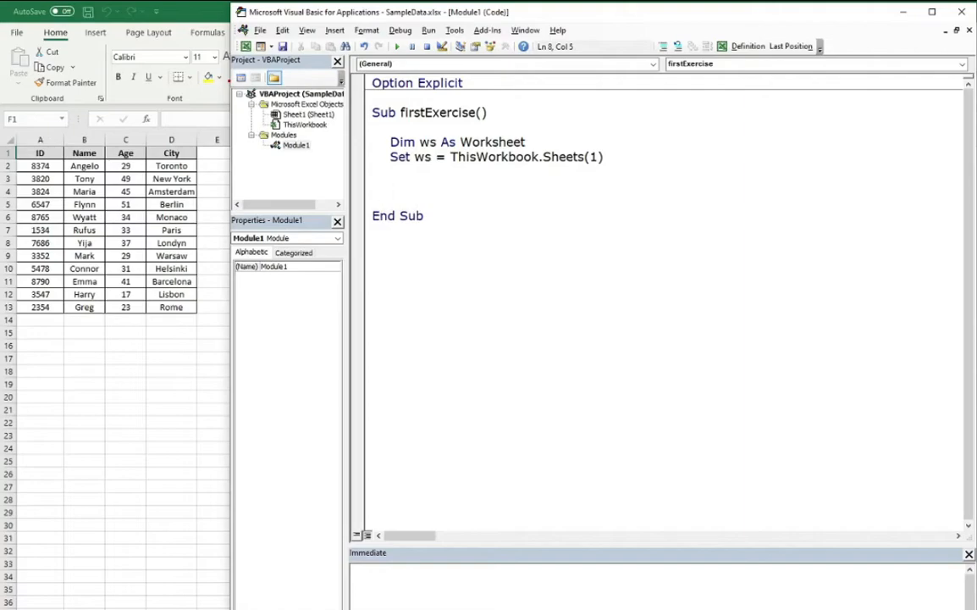
Declare i and lastRow As Integer on one Dim line.
type("dim")
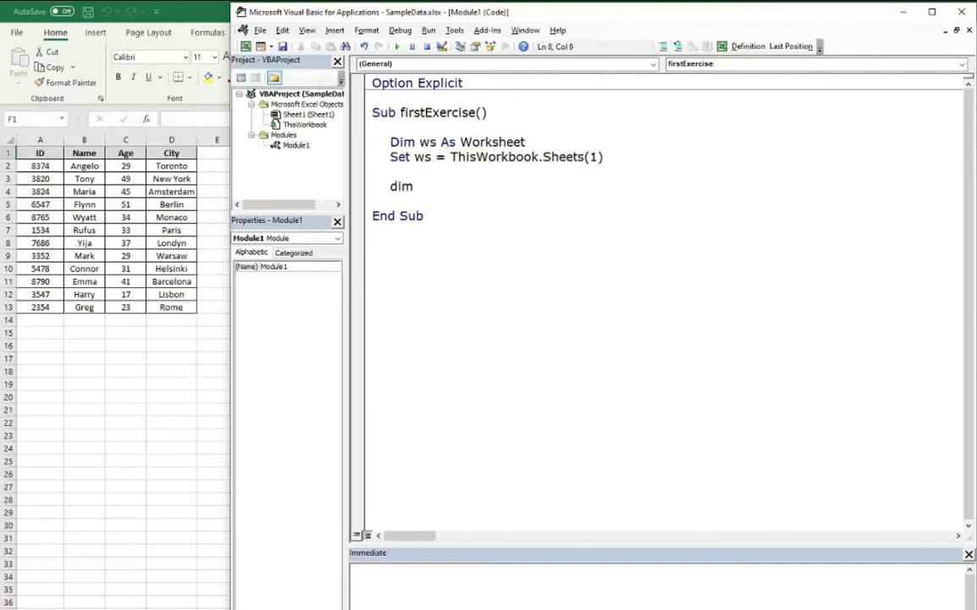
type("i")
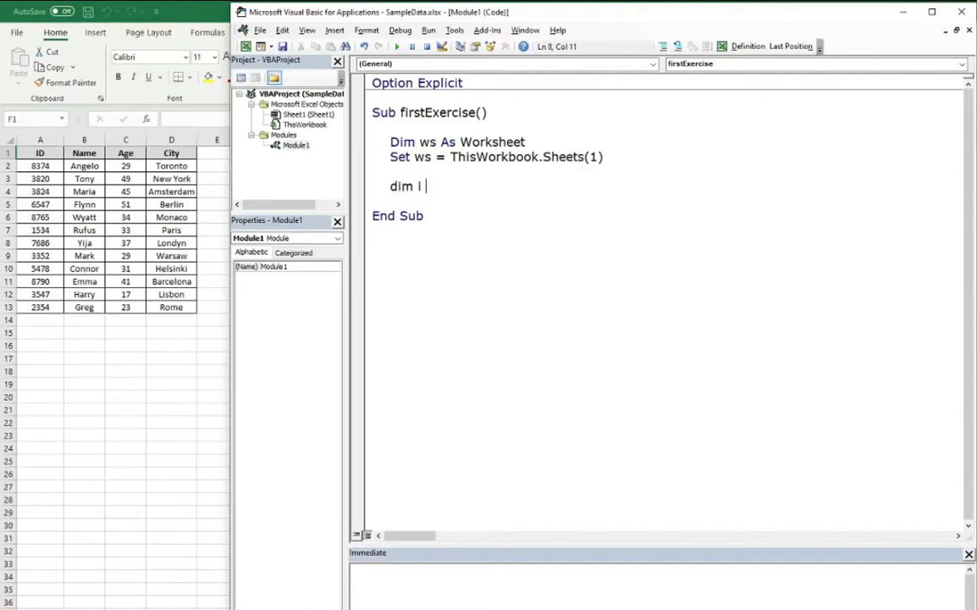
type("as")
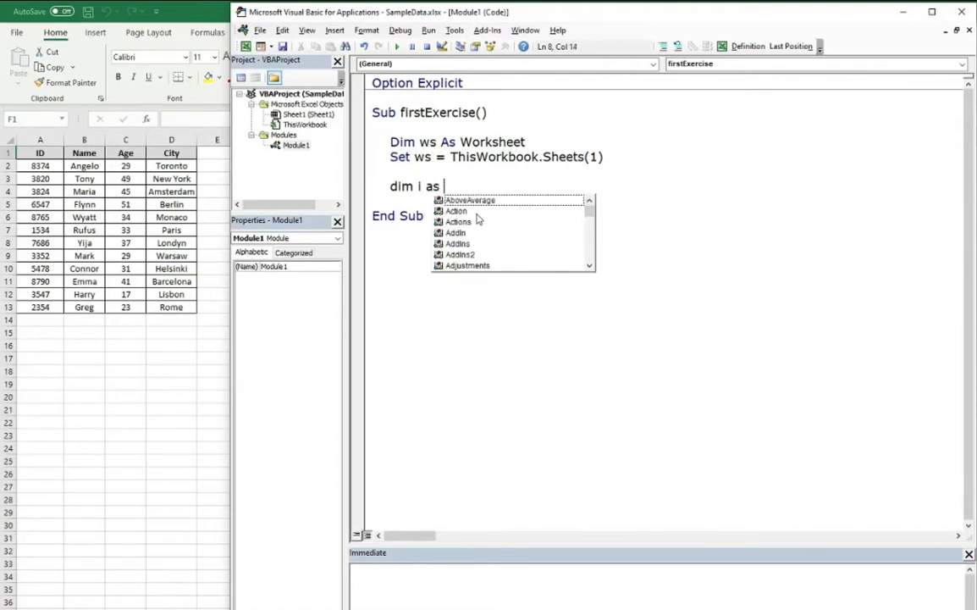
type("Integer,")
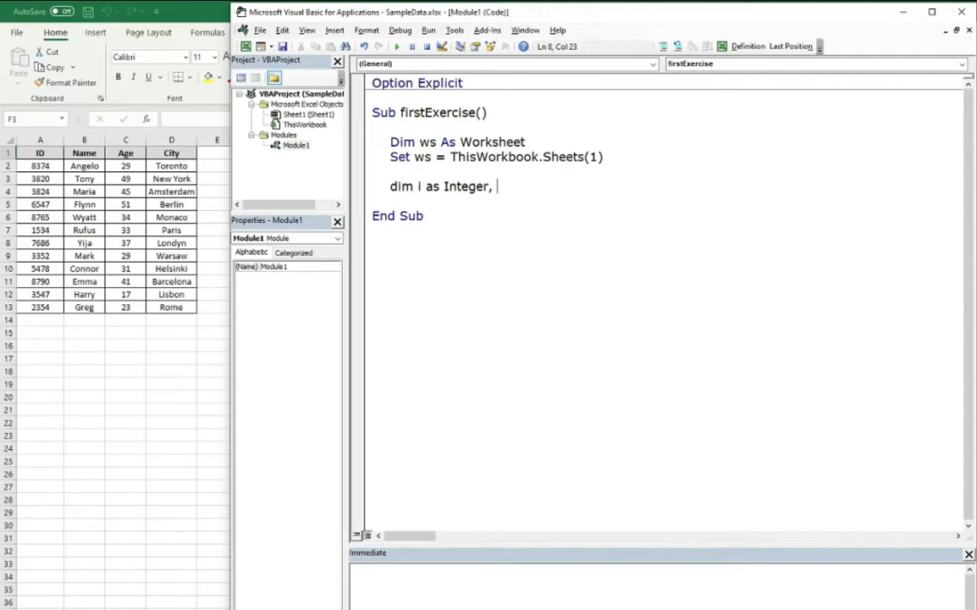
type("lastr")
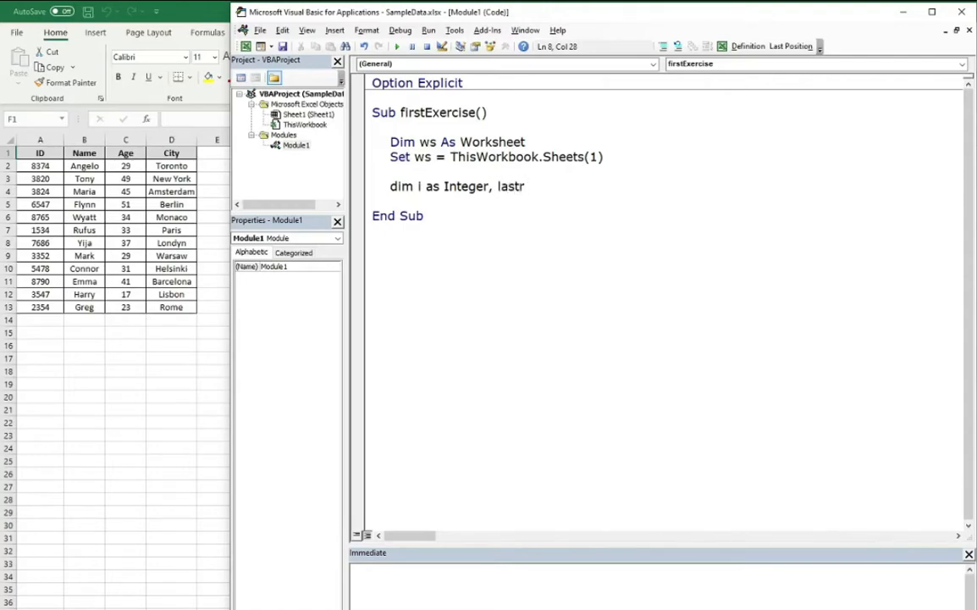
type("ow")
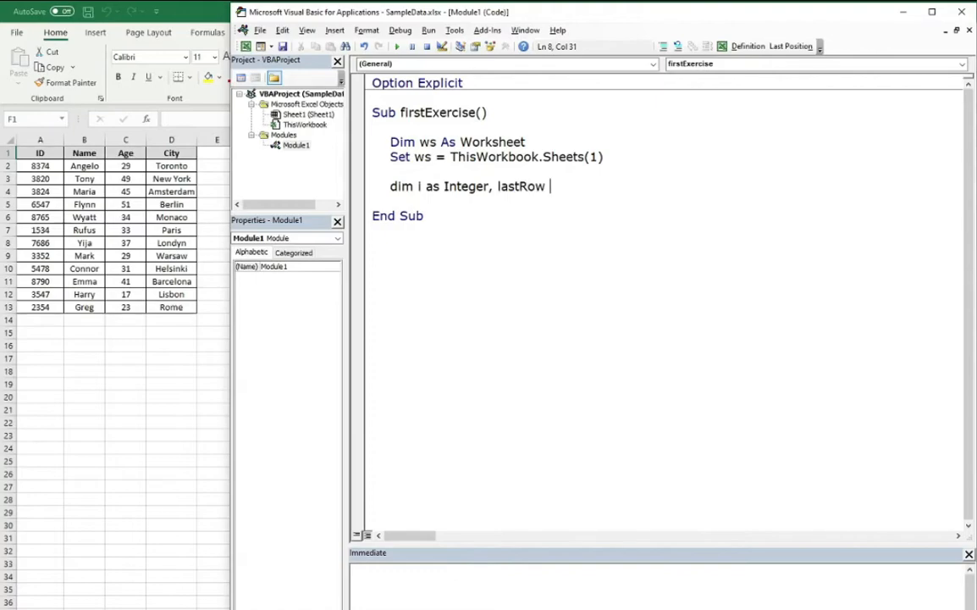
type("as in")
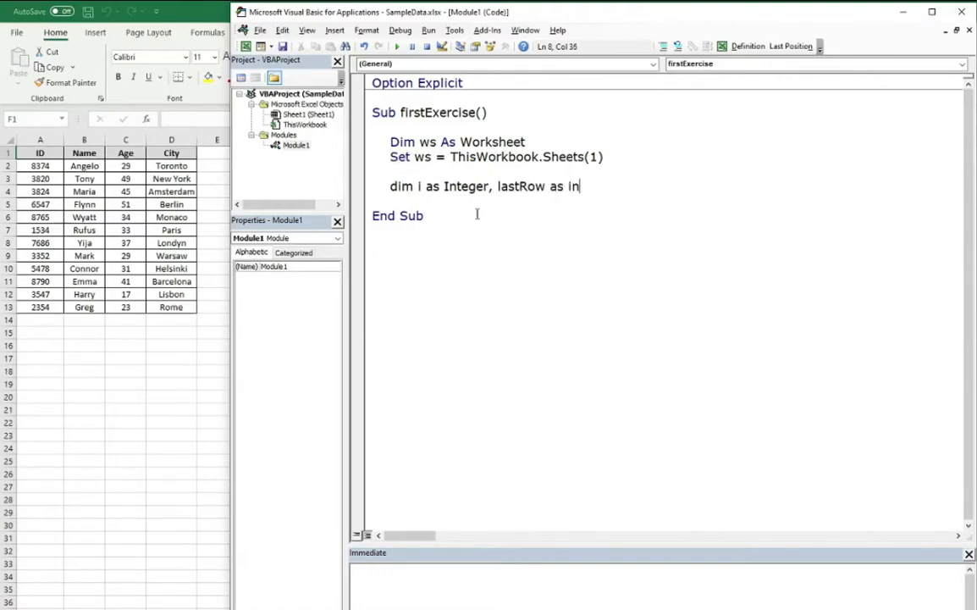
type("teger,")
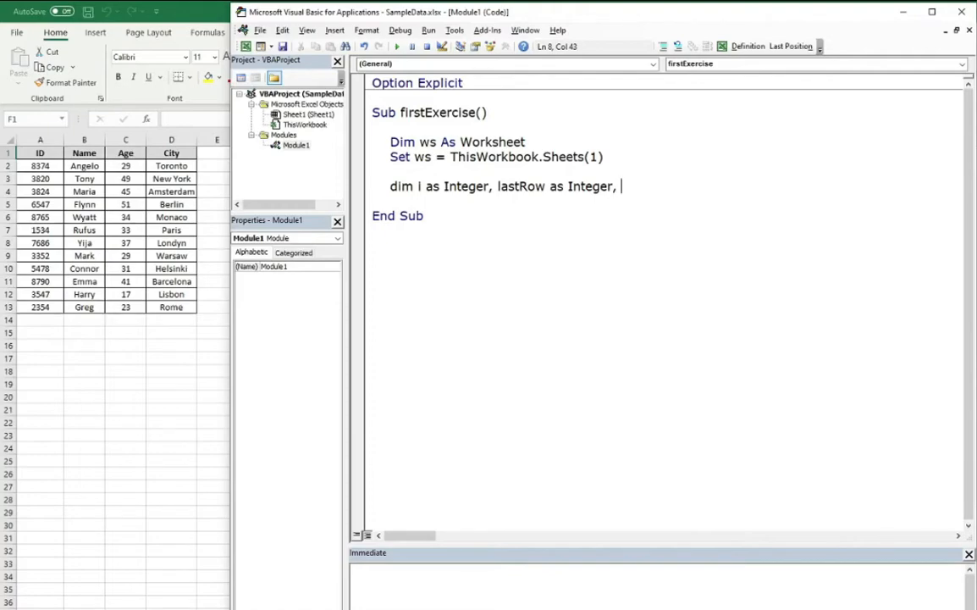
Add nameColumn and ageColumn As Integer to the declaration and start a fresh line.
type("nameColumn, ag")
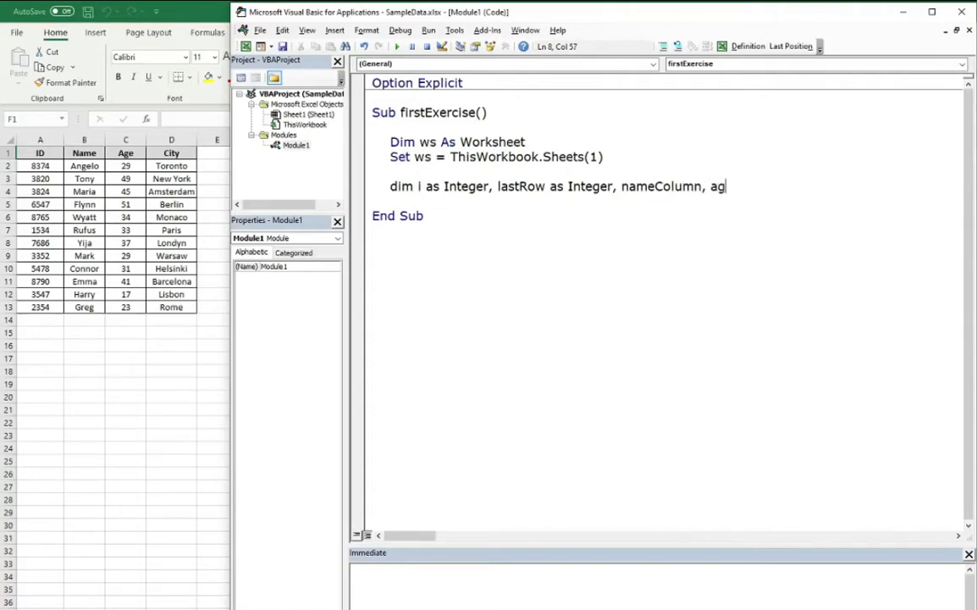
type("eColumn")
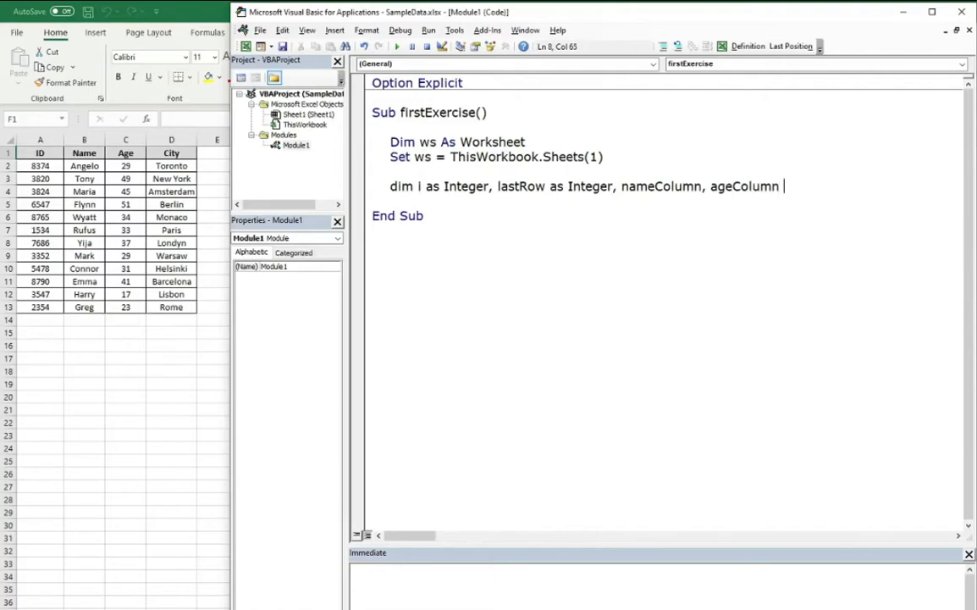
type("as Integer")
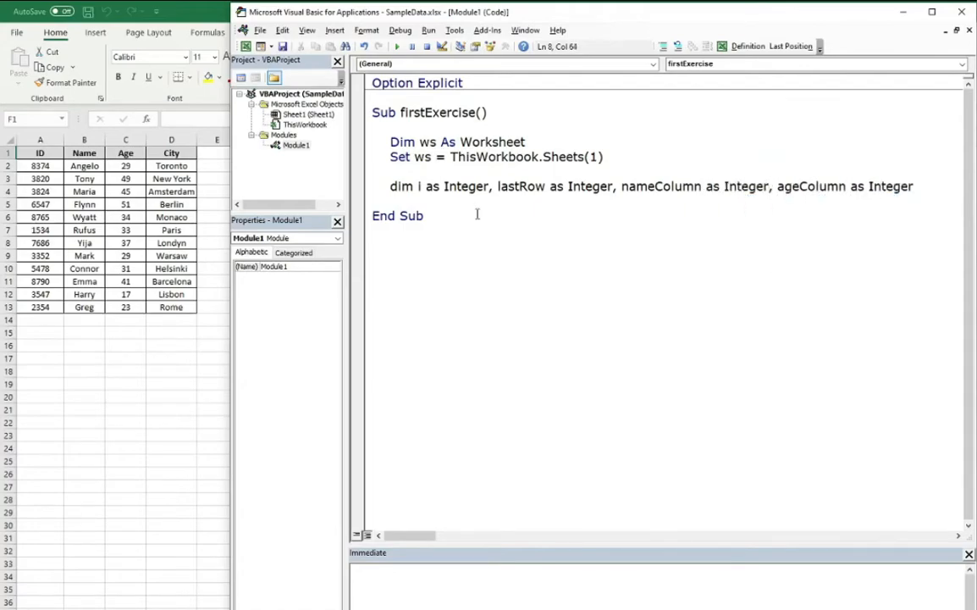
key("Return")
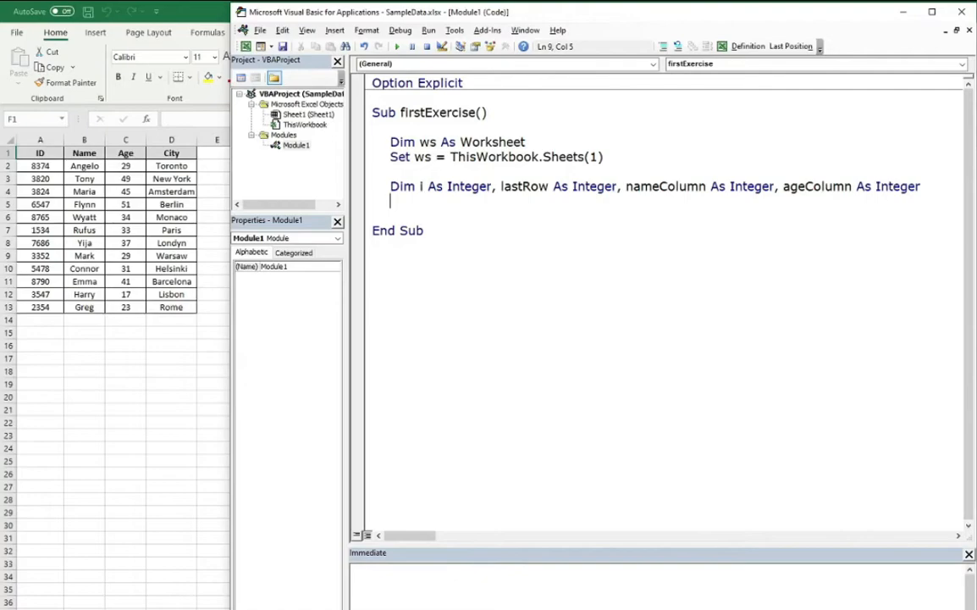
key("Return")
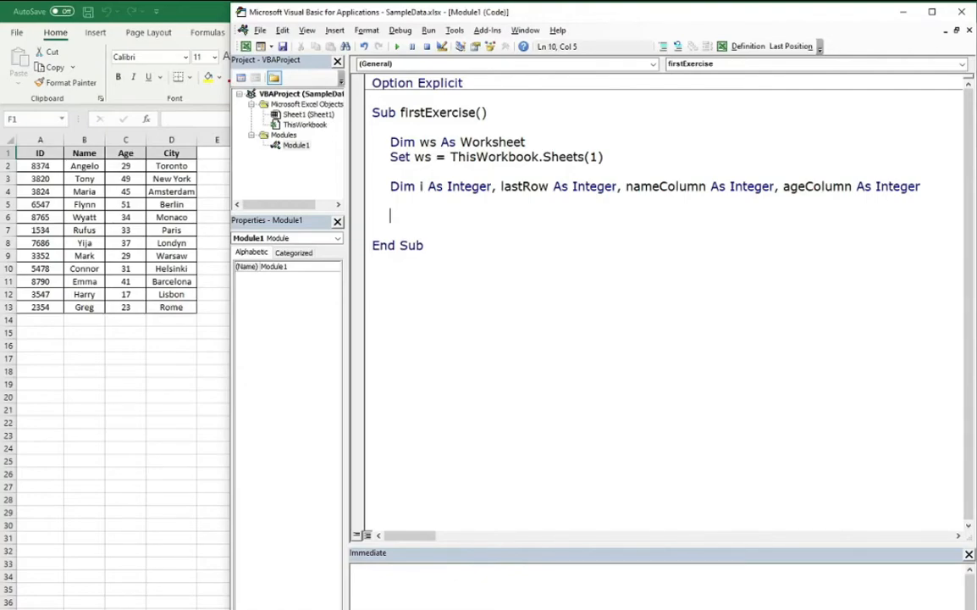
Add constants name = "Name" and age = "Age" for the header texts.
type("const")
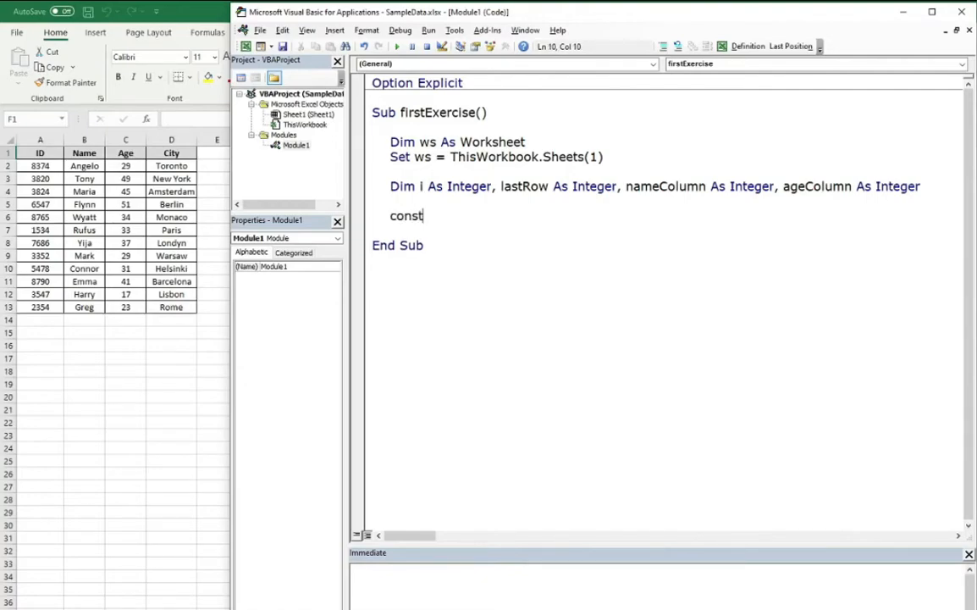
type("name")
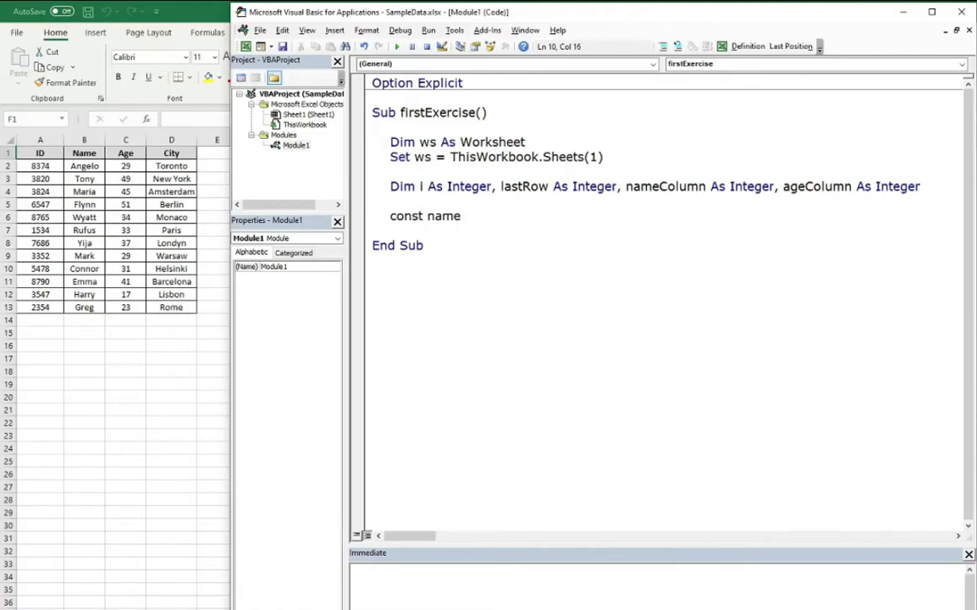
type("= \"Name")
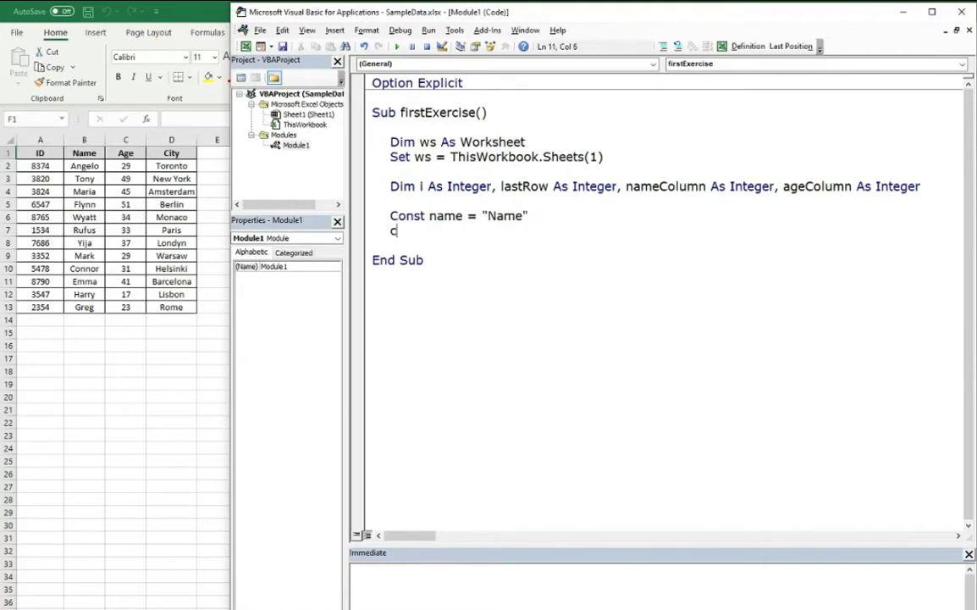
type("const age")
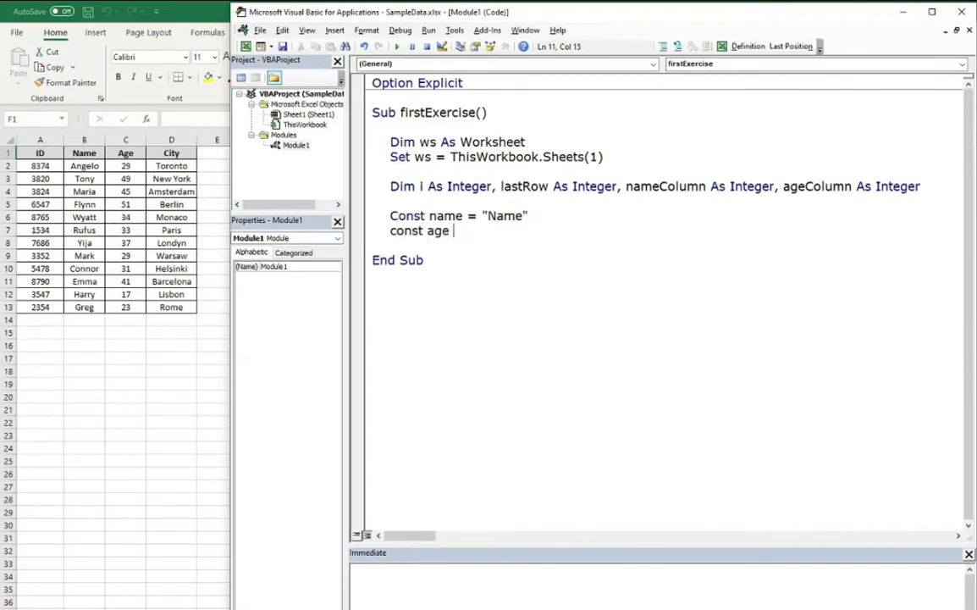
type("= \"A")
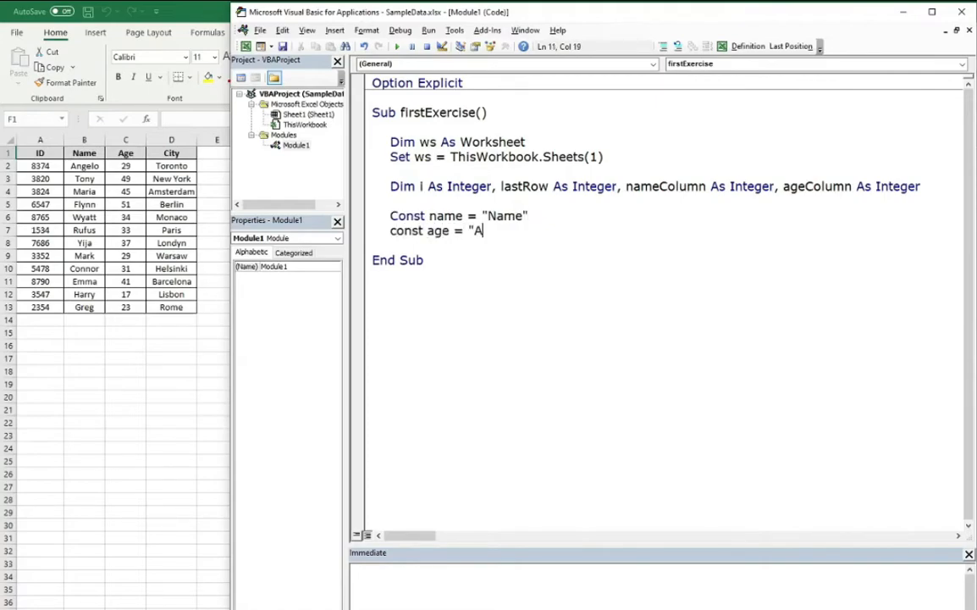
type("ge\"")
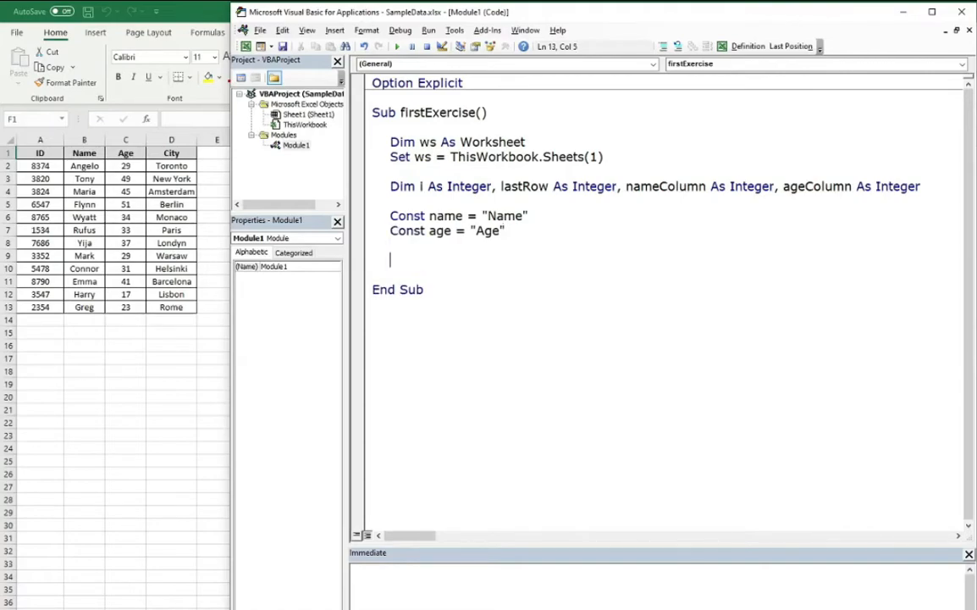
Begin With ws and set nameColumn = WorksheetFunction.Match(name, .Rows(1), 0).
type("wi")
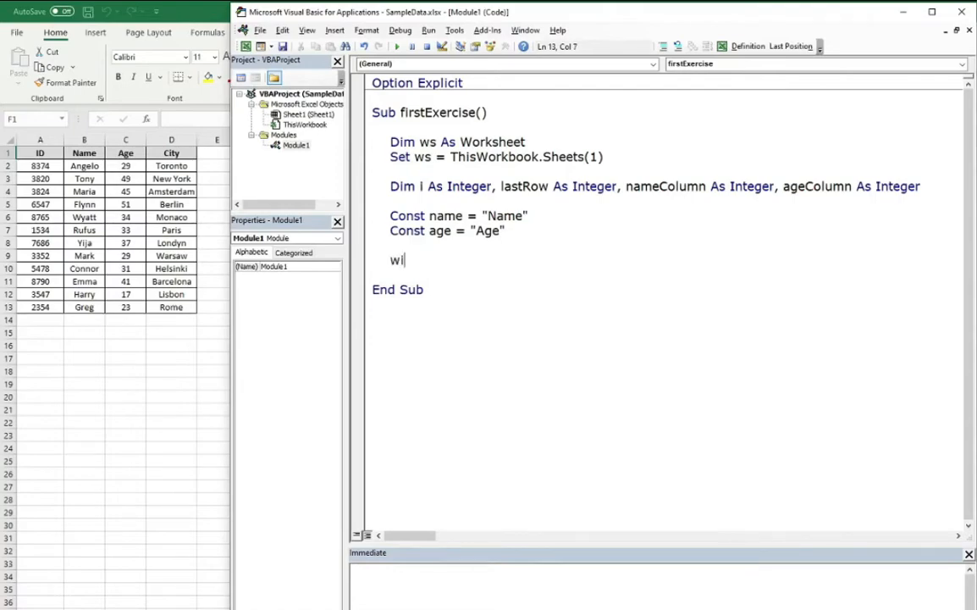
type("th")
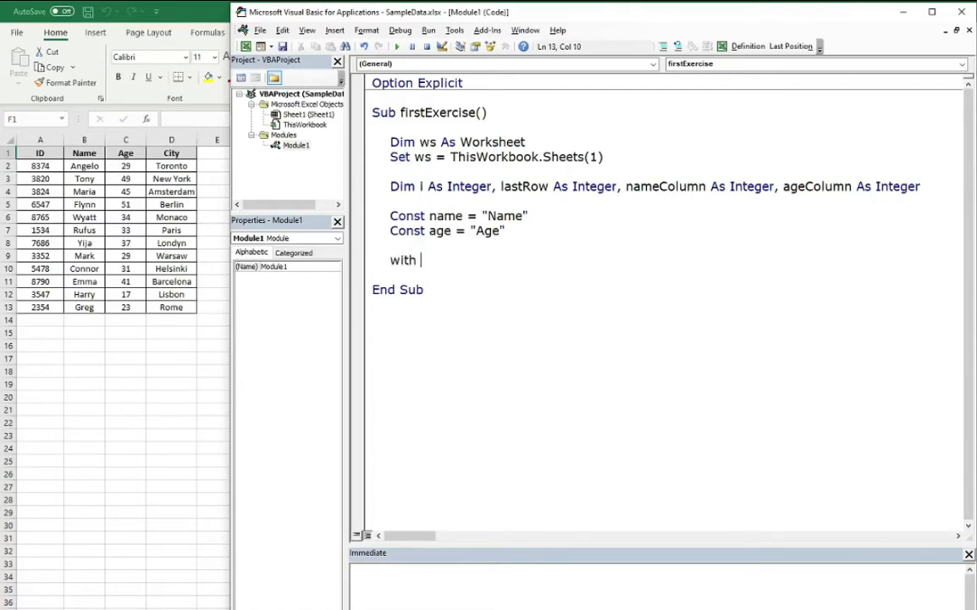
type("ws")
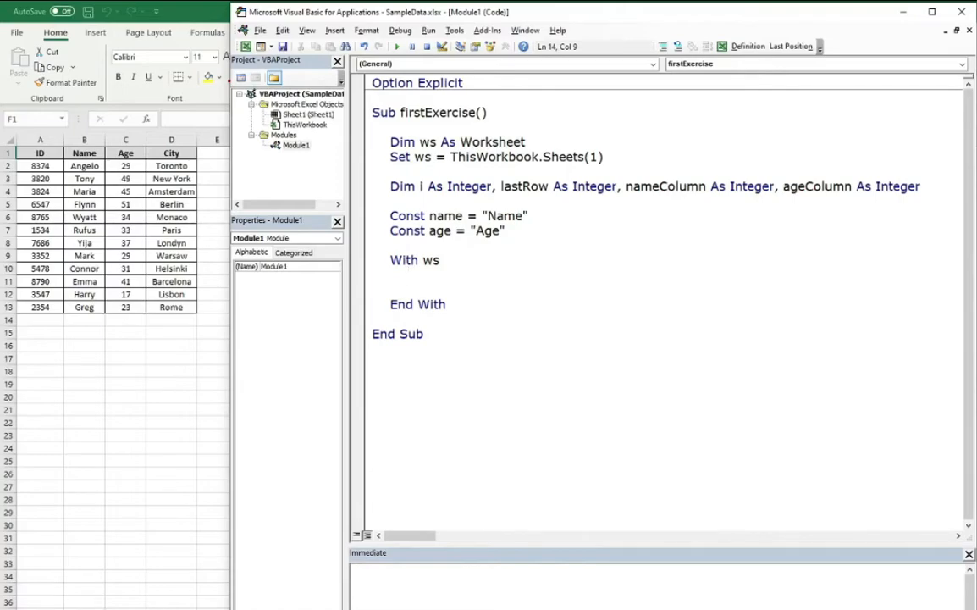
type("let nameColumn =")
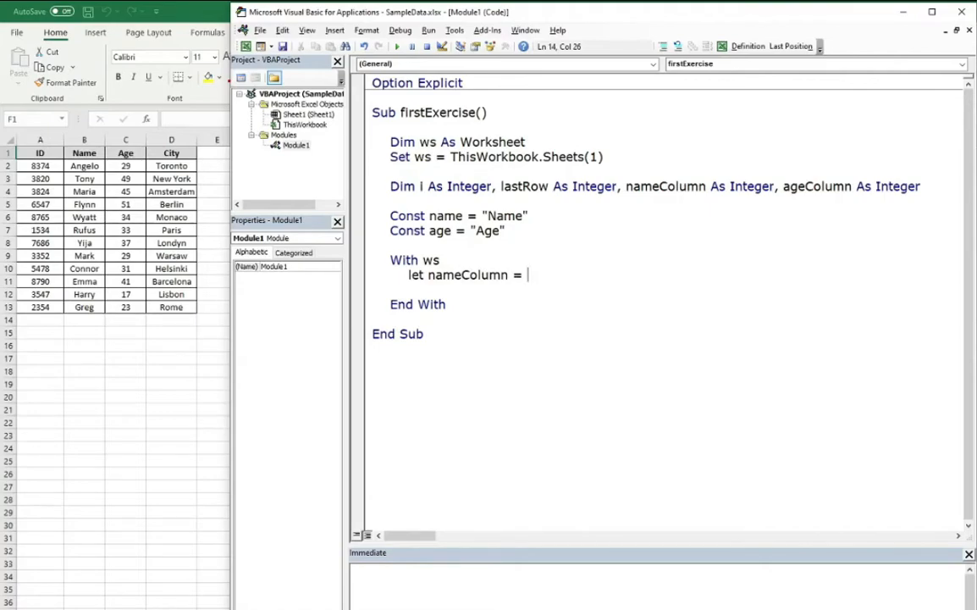
type("workshe")
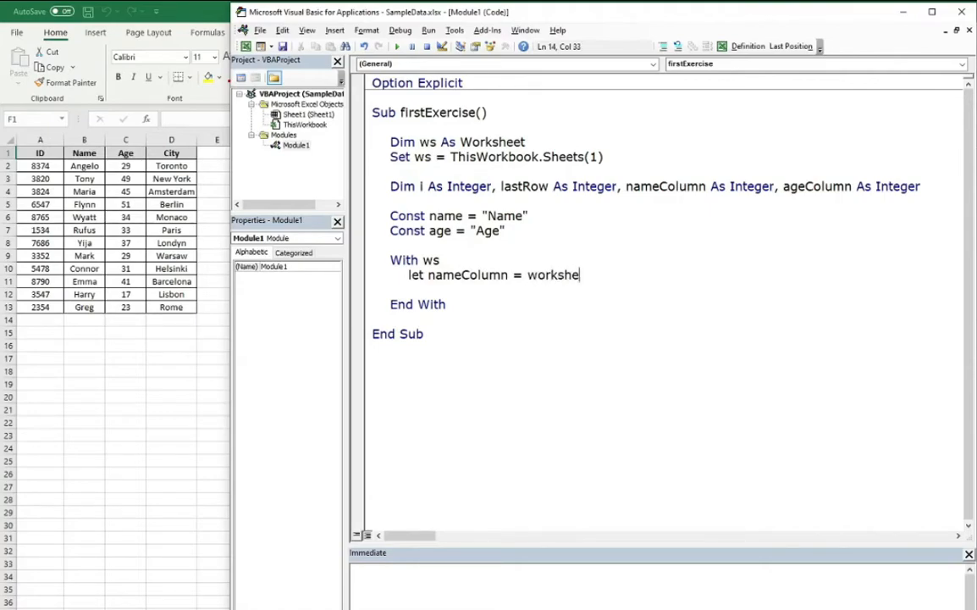
type("WorksheetFunction.ma")
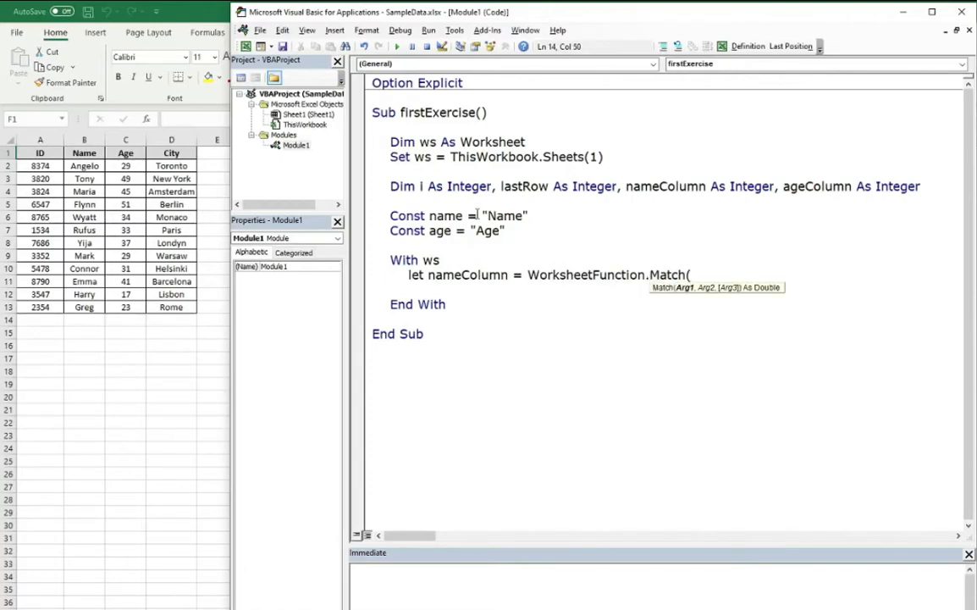
type("name,")
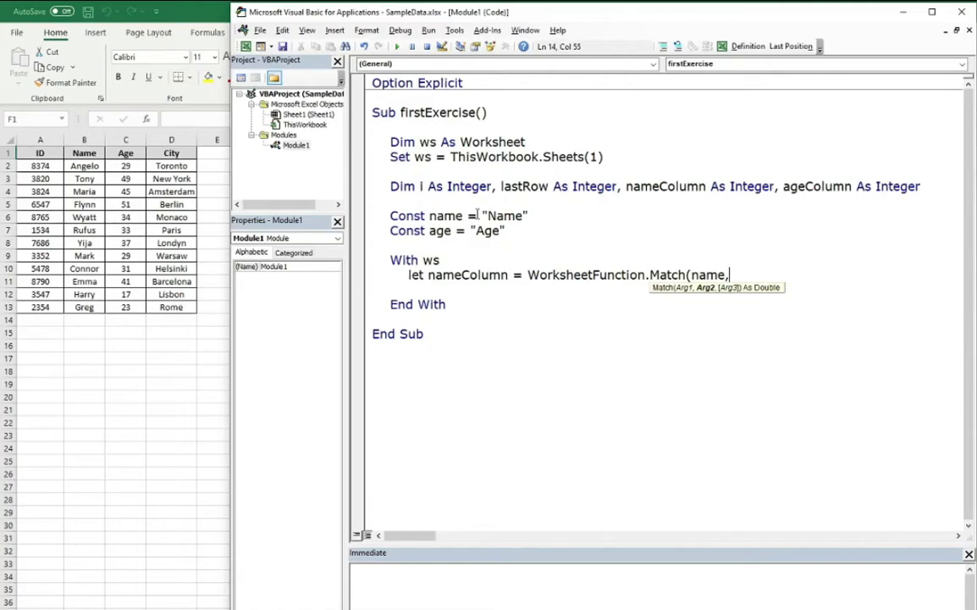
type(".r")
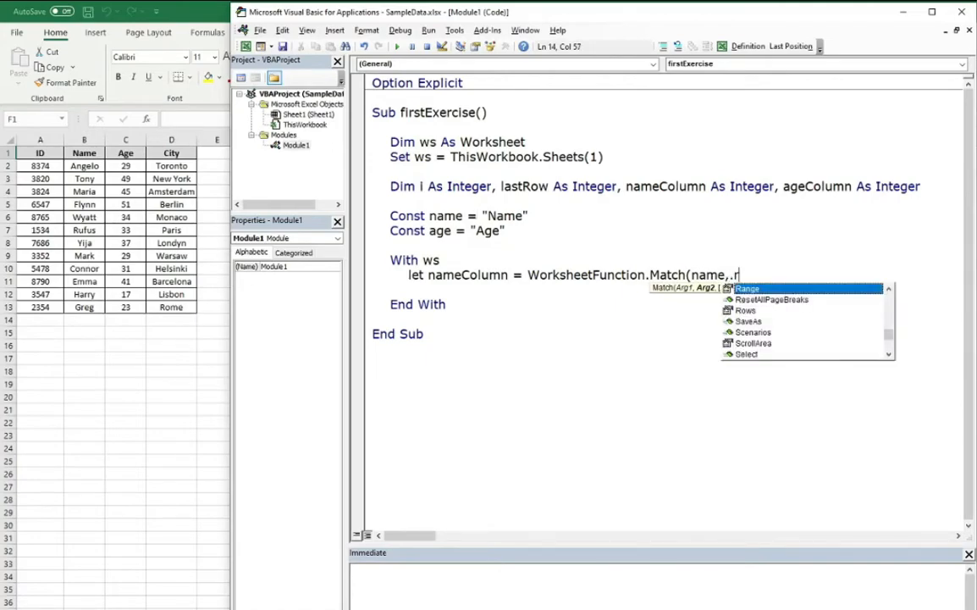
type("ows(1)")
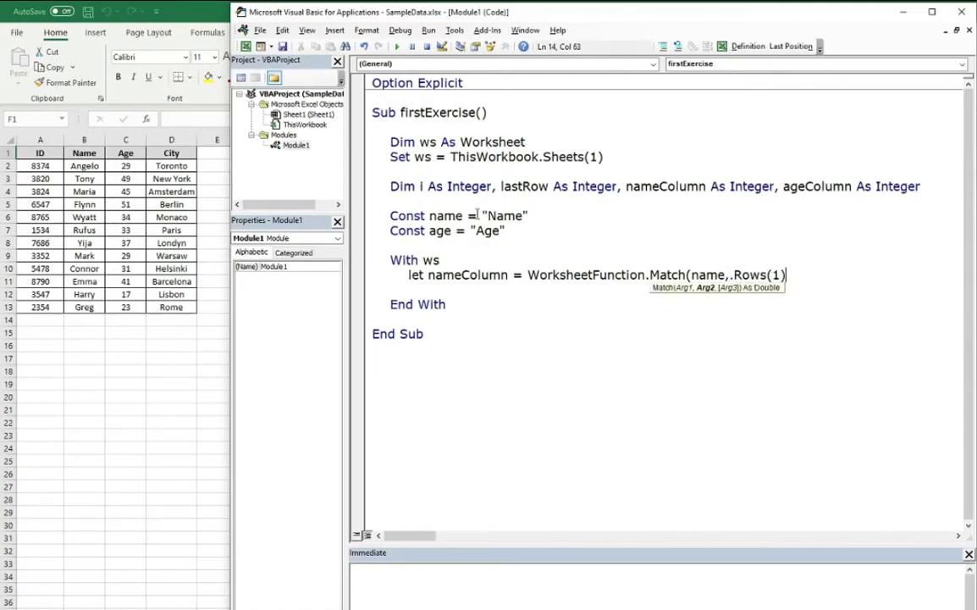
type(",0)")
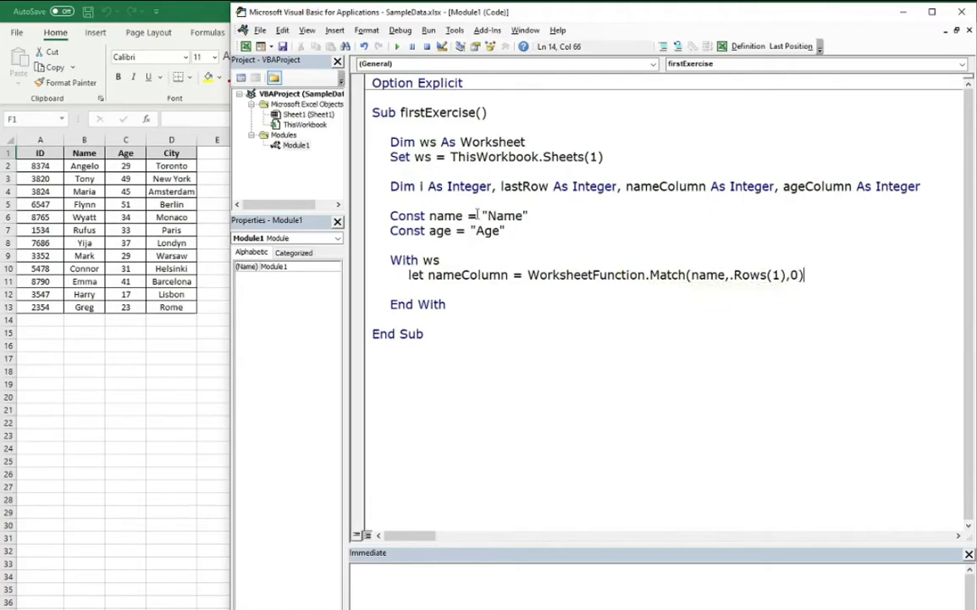
key("Return")
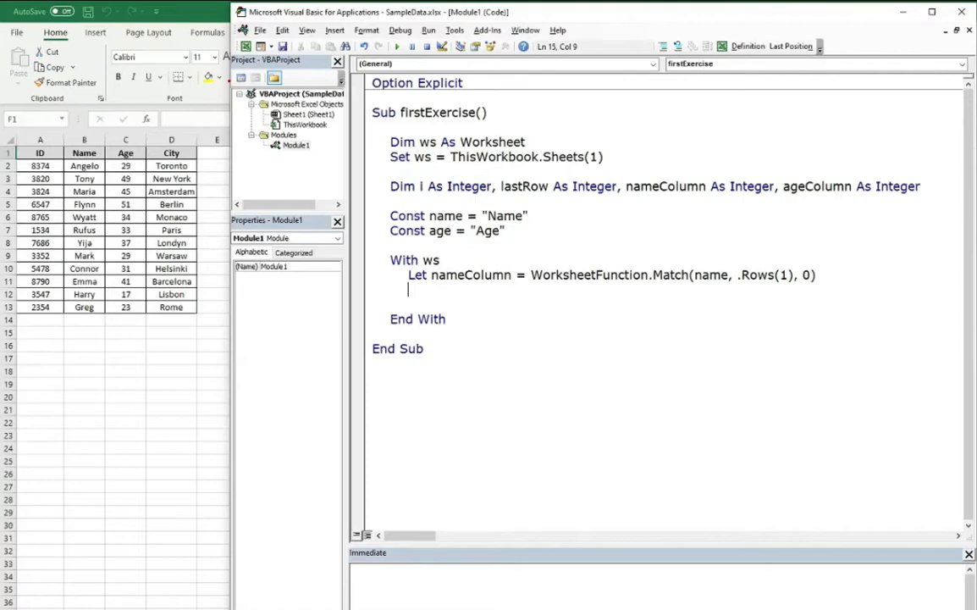
Set ageColumn = WorksheetFunction.Match(age, .Rows(1), 0) inside the With block.
type("let")
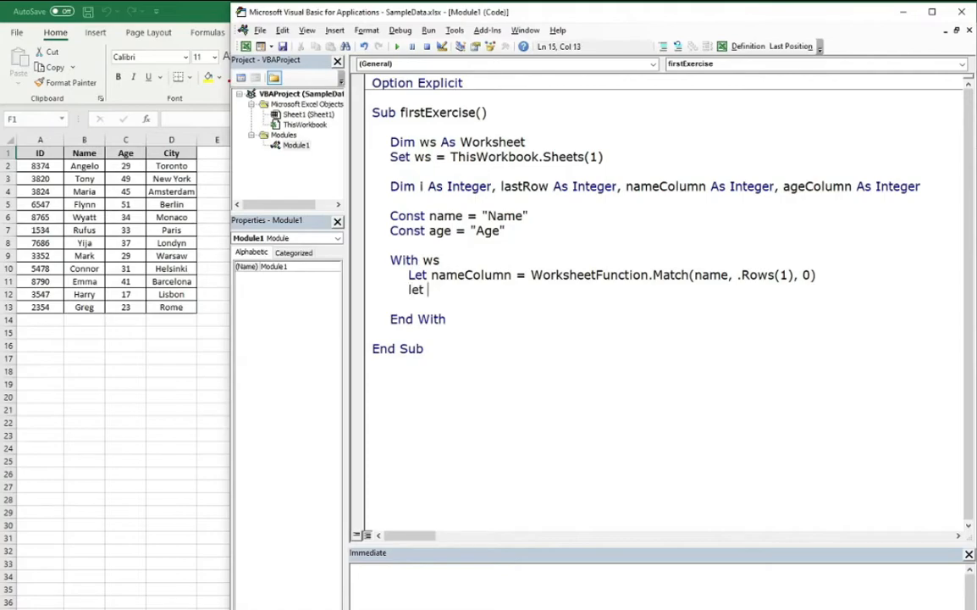
type("ag")
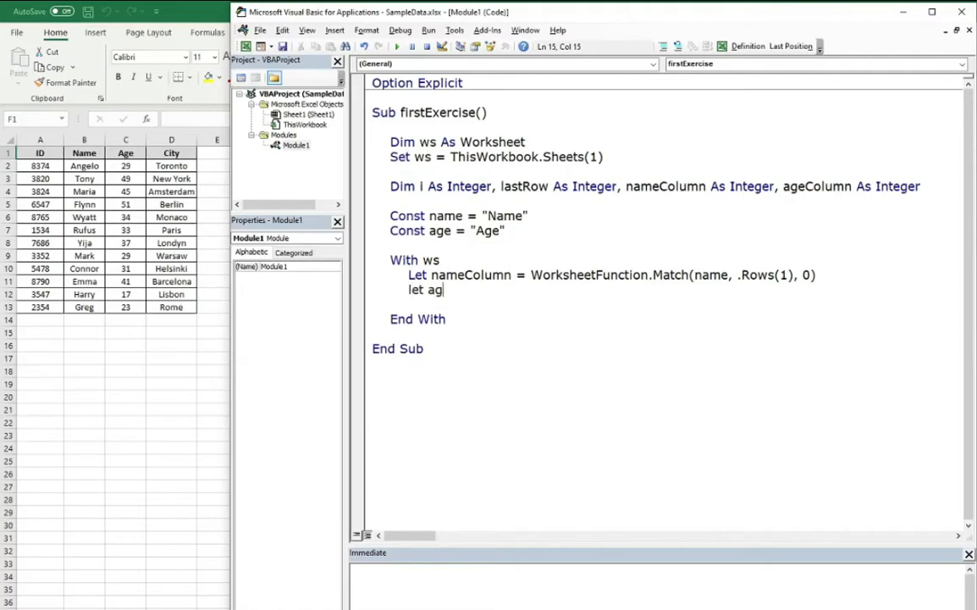
type("eColumn =")
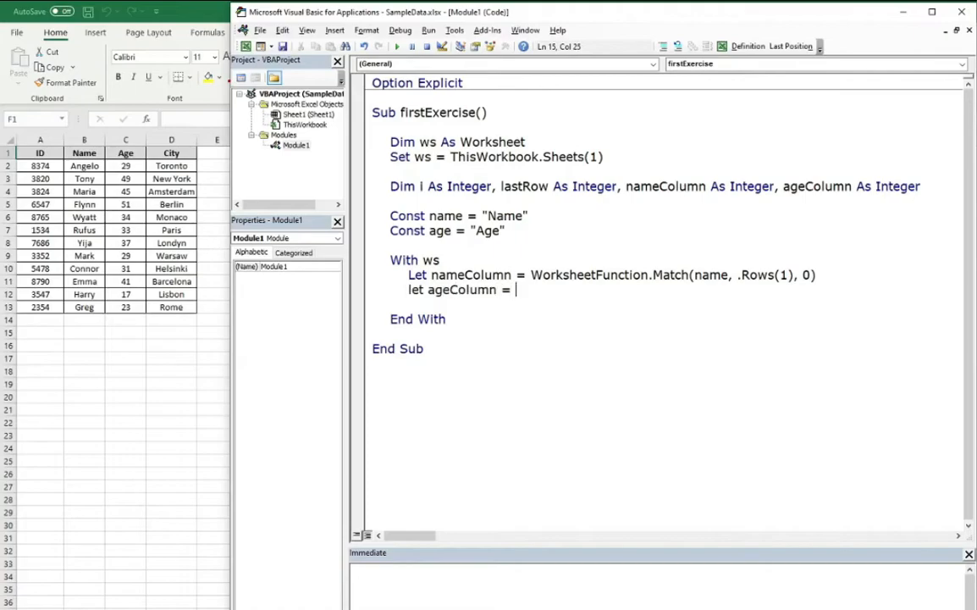
type("WorksheetFunction")
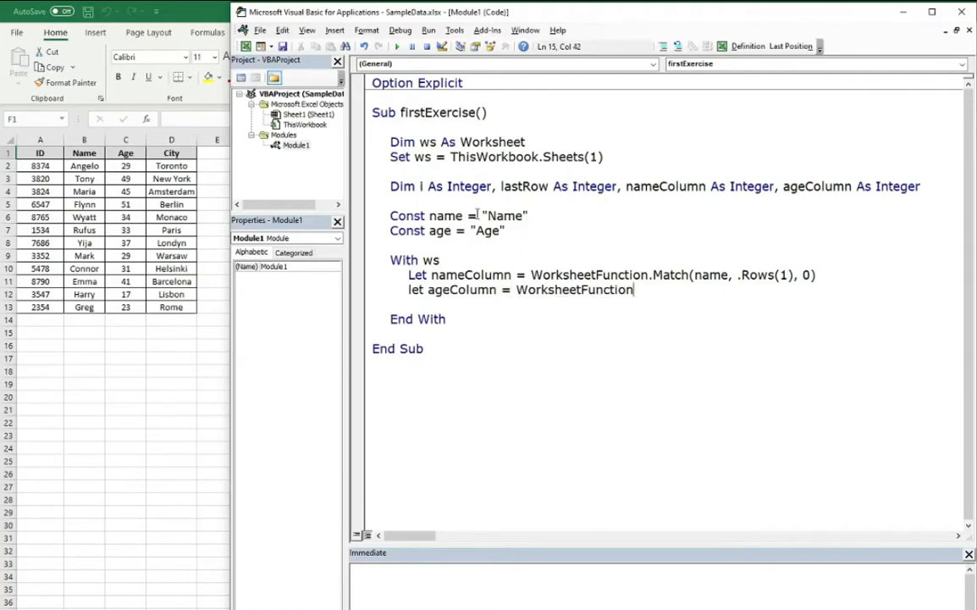
type(".Match(age, .Rows(1), 0")
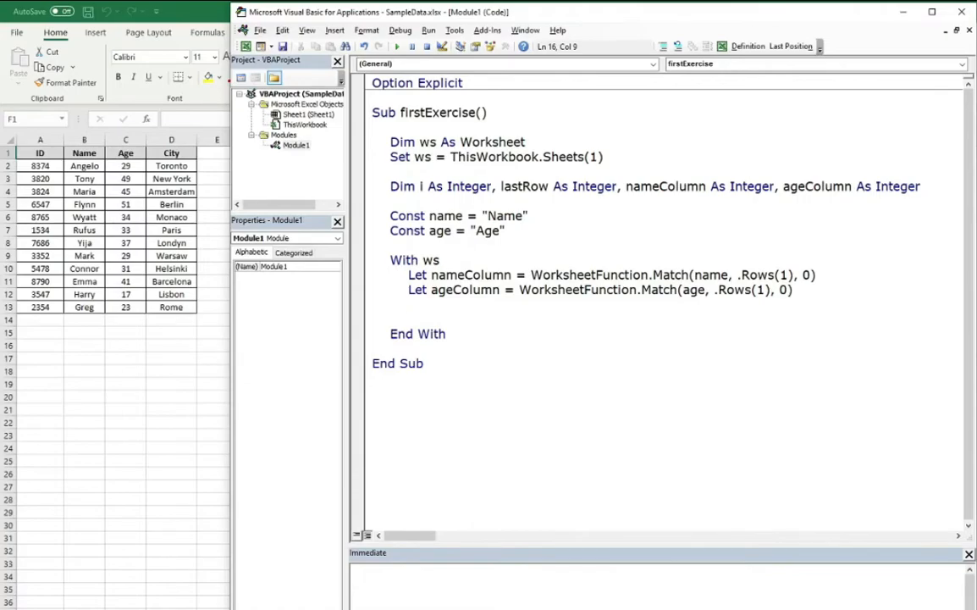
Set lastRow = .Cells(.Rows.Count, nameColumn).End(xlUp).Row inside With ws.
type("let last")
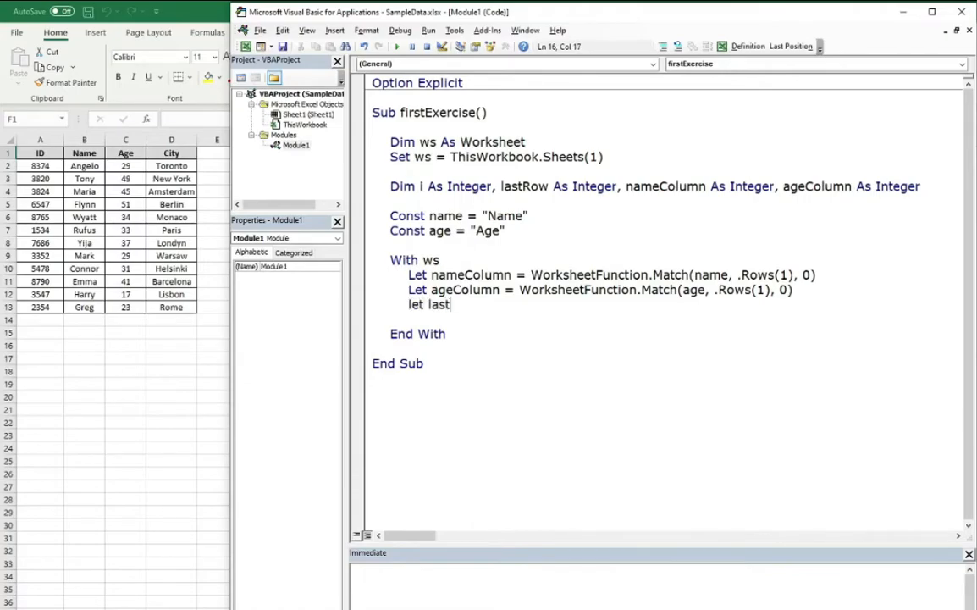
type("Row =")
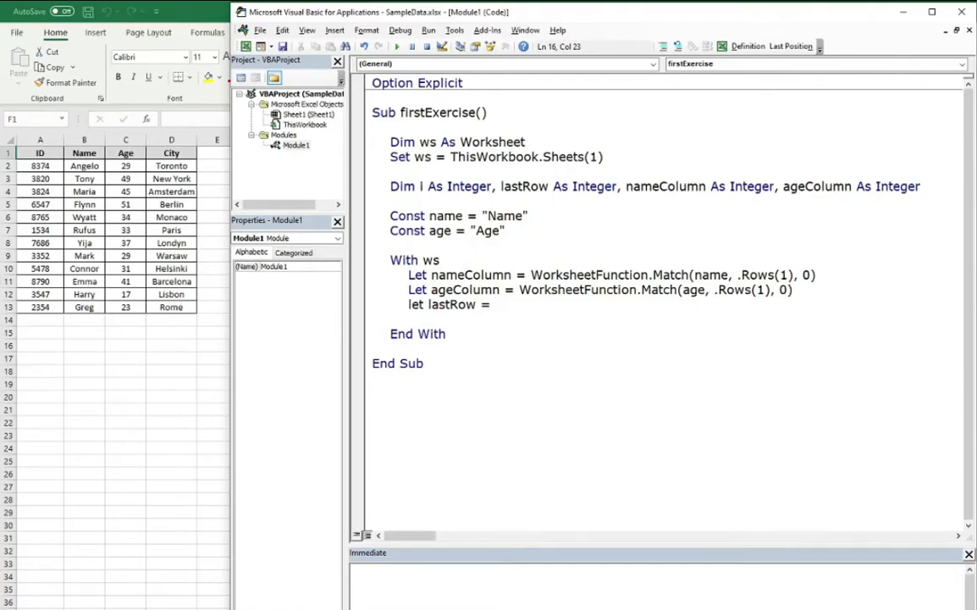
type(".Cells(.rows.c")
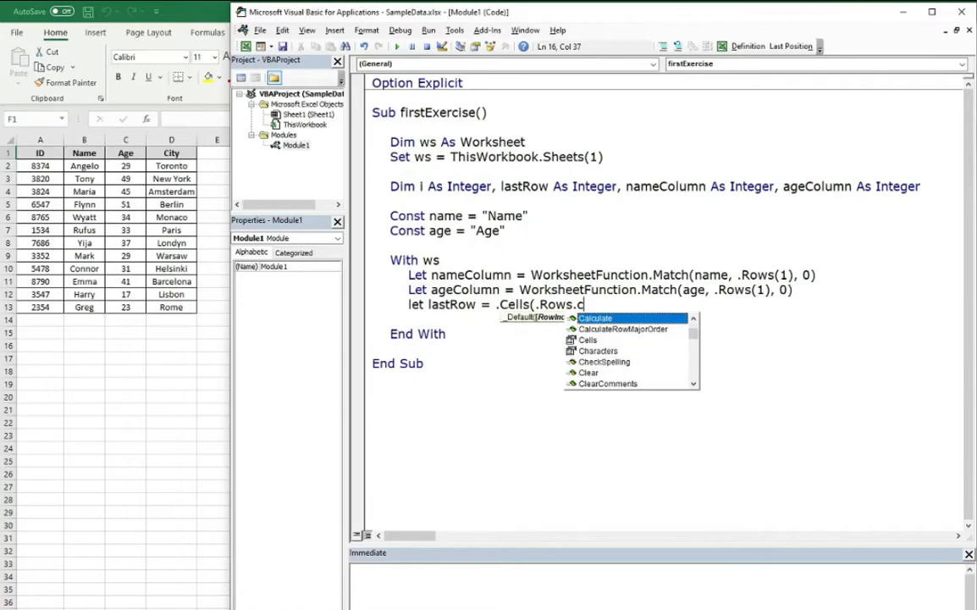
type("ount,1")
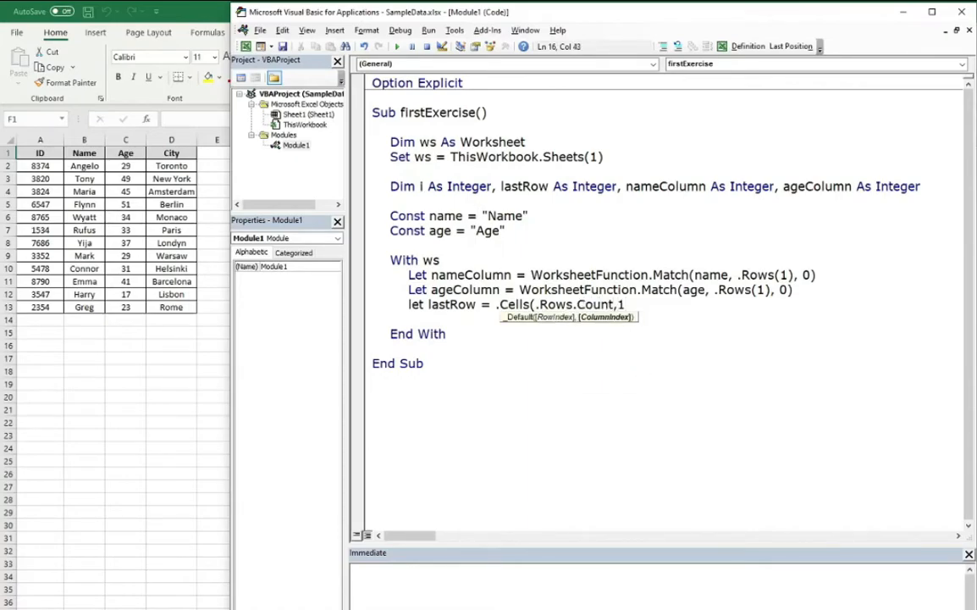
type("name")
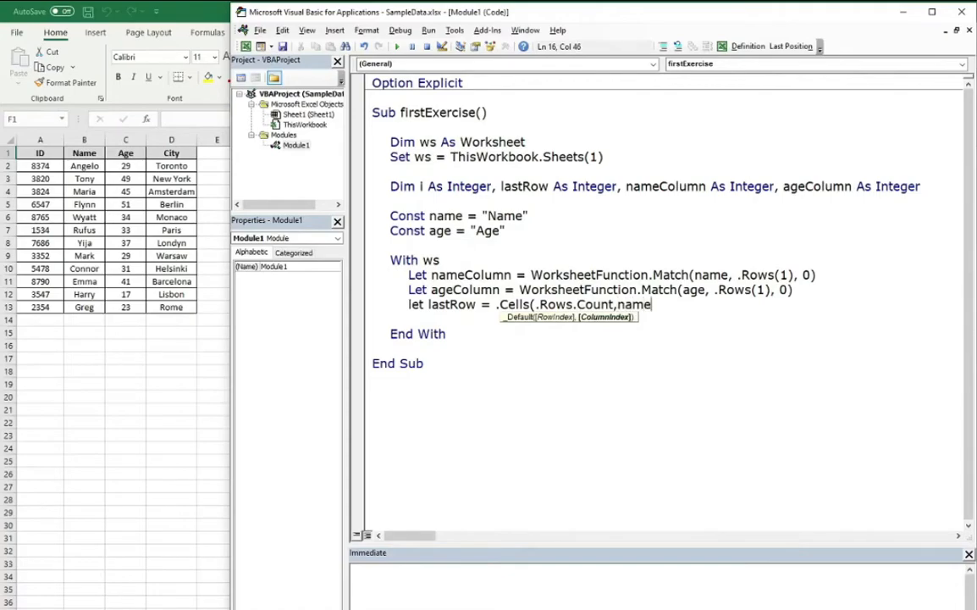
type(")")
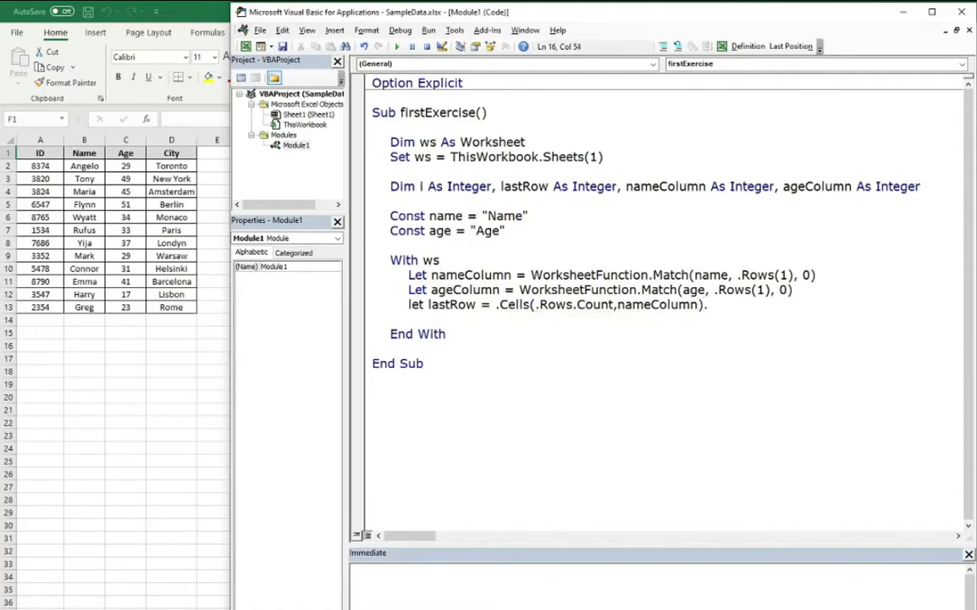
type(".e")
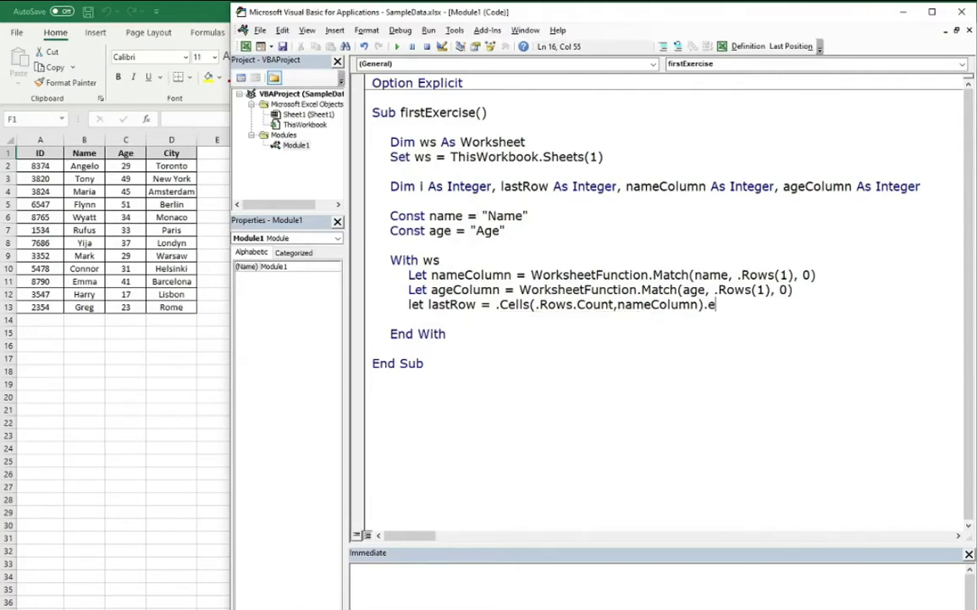
type("nd(x;")
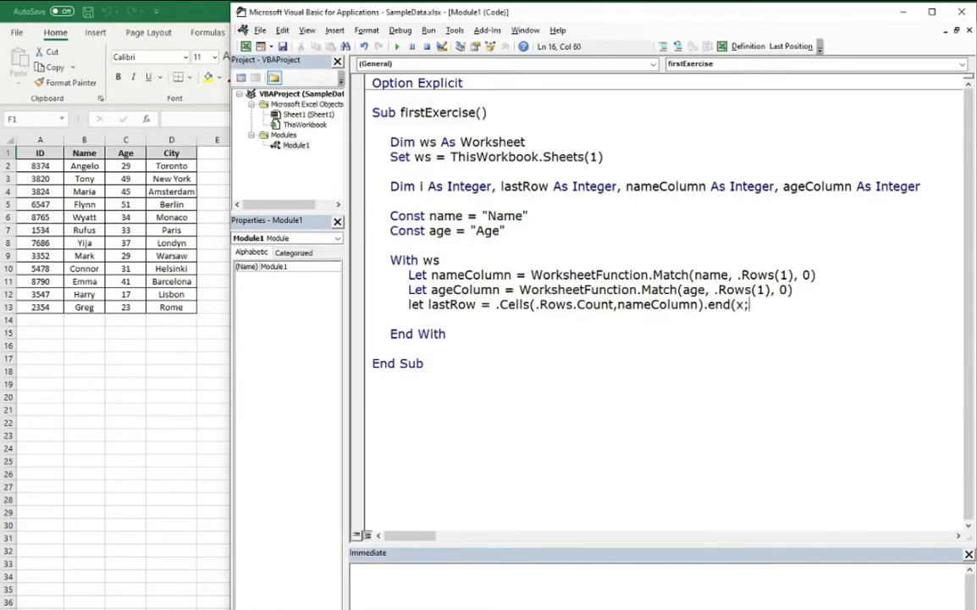
type("lup)")
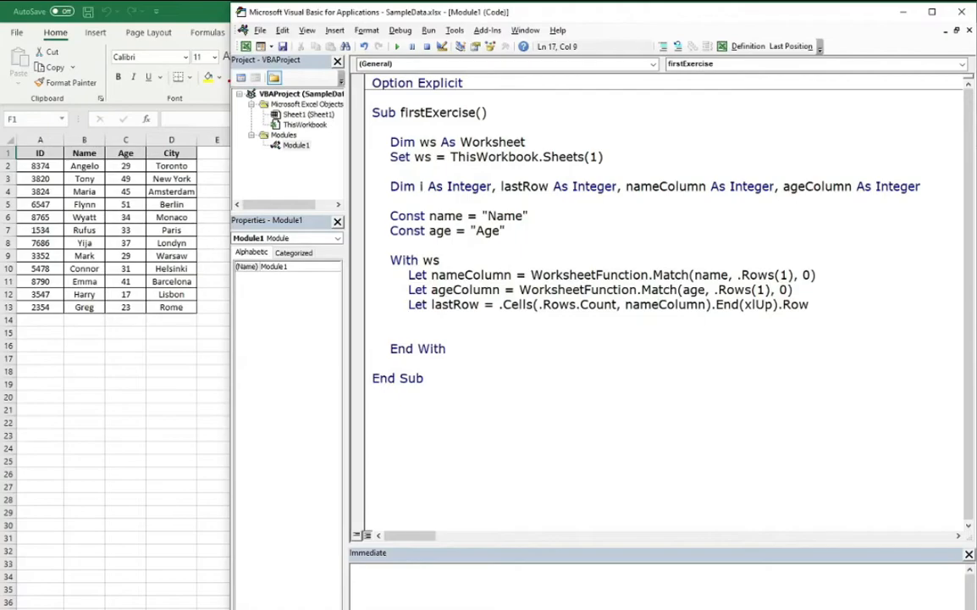
key("enter")
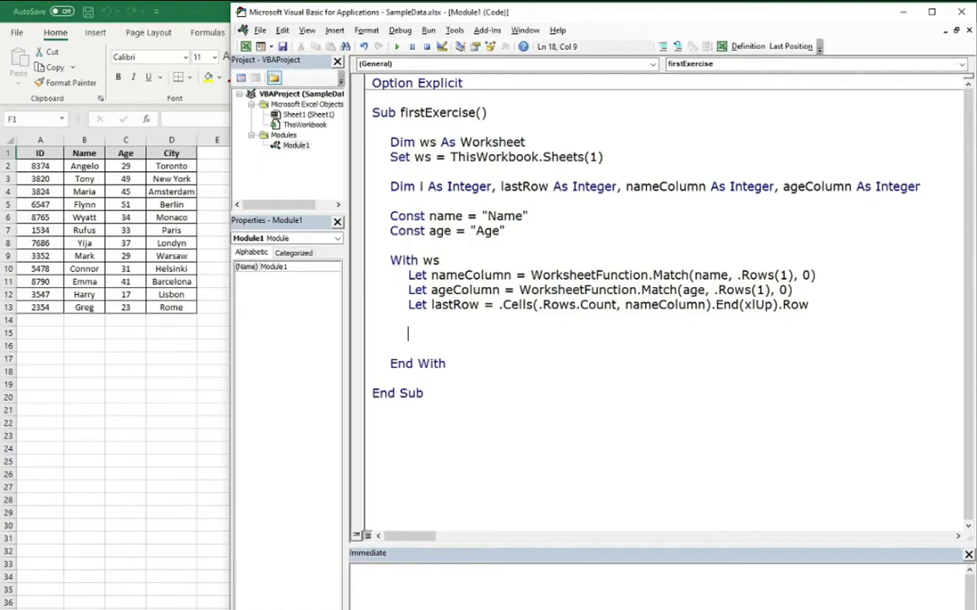
Write For i = 2 To lastRow with Next, and position on the blank line inside it.
type("For i")
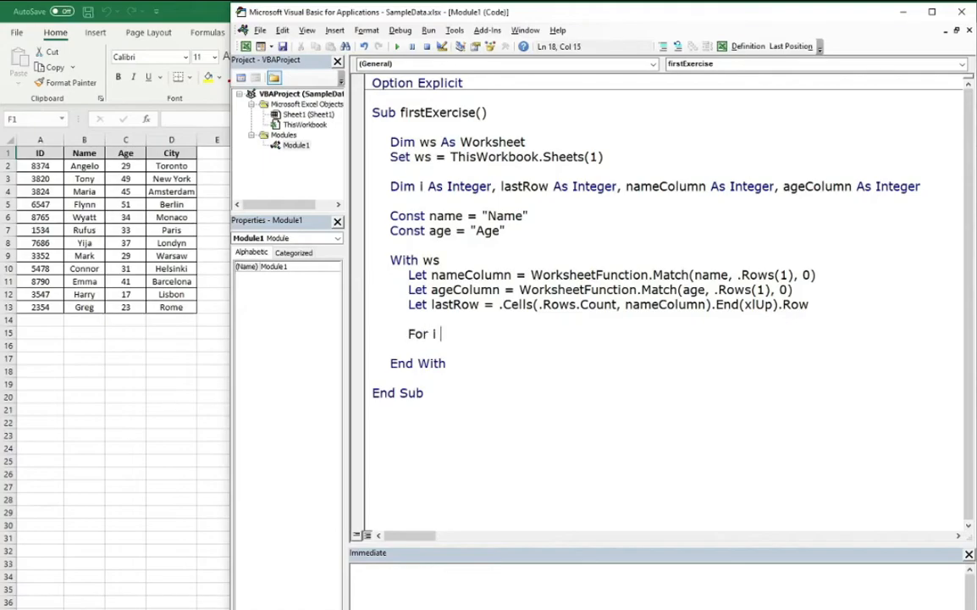
type("=")
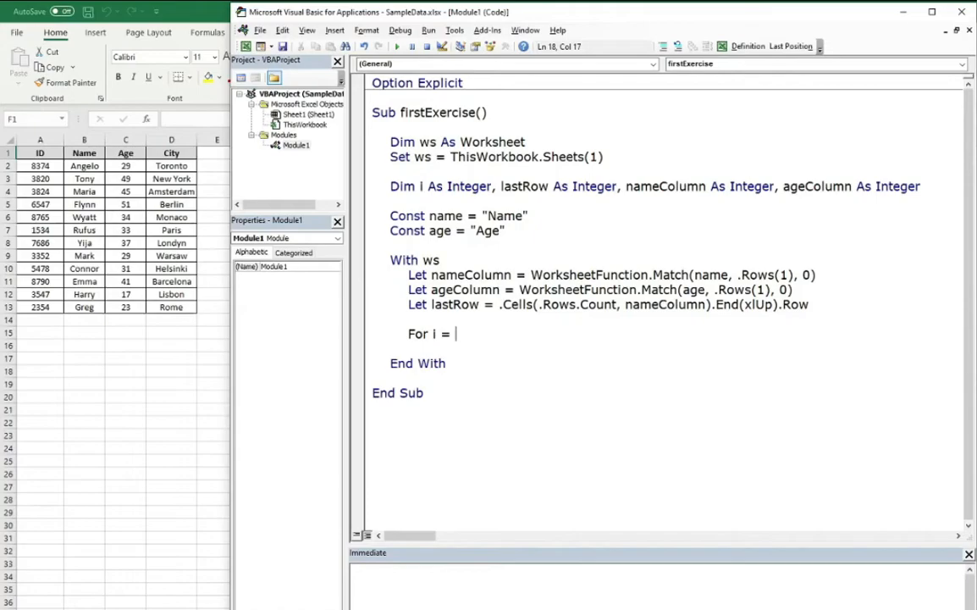
type("2")
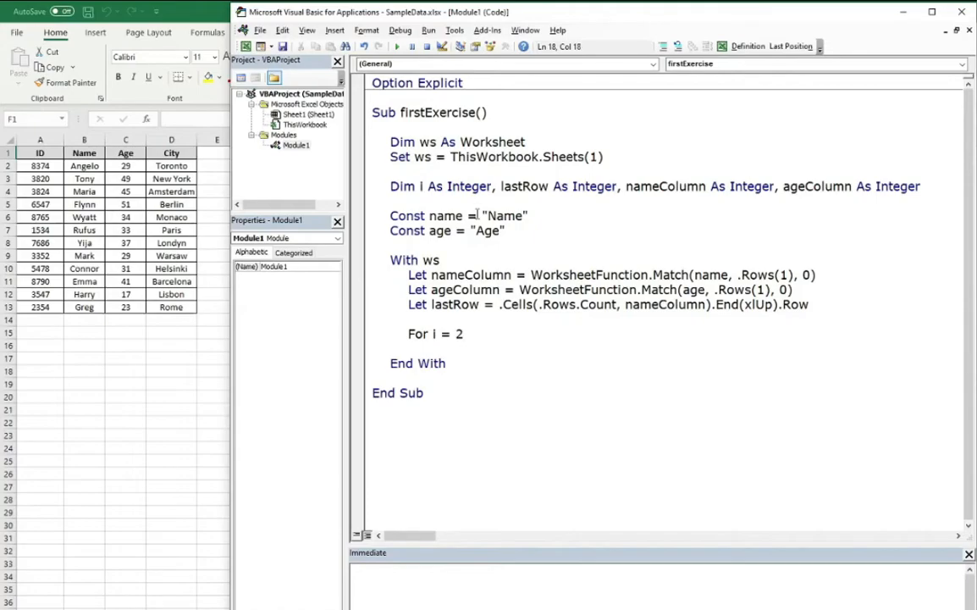
type("to")
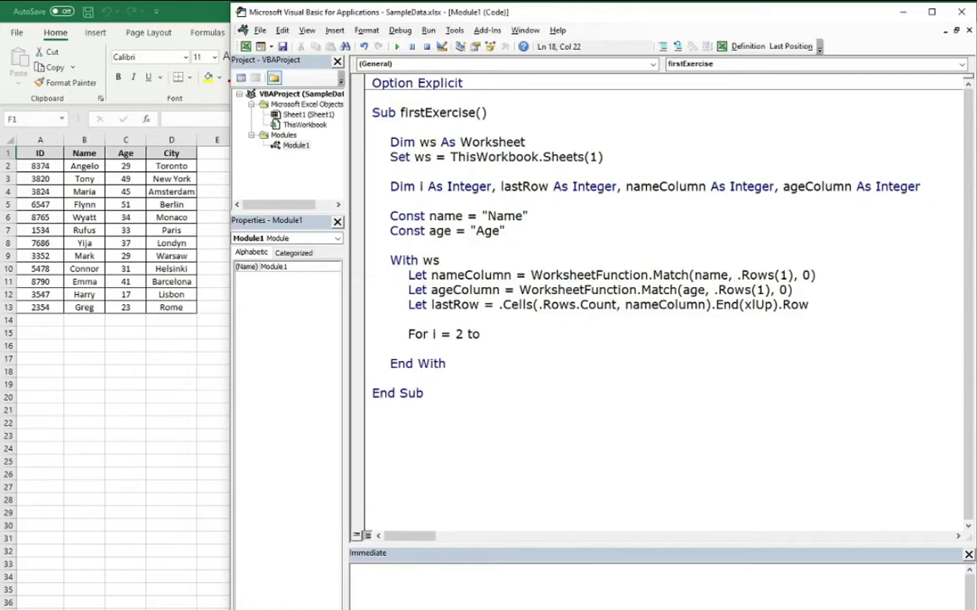
type("lastRow")
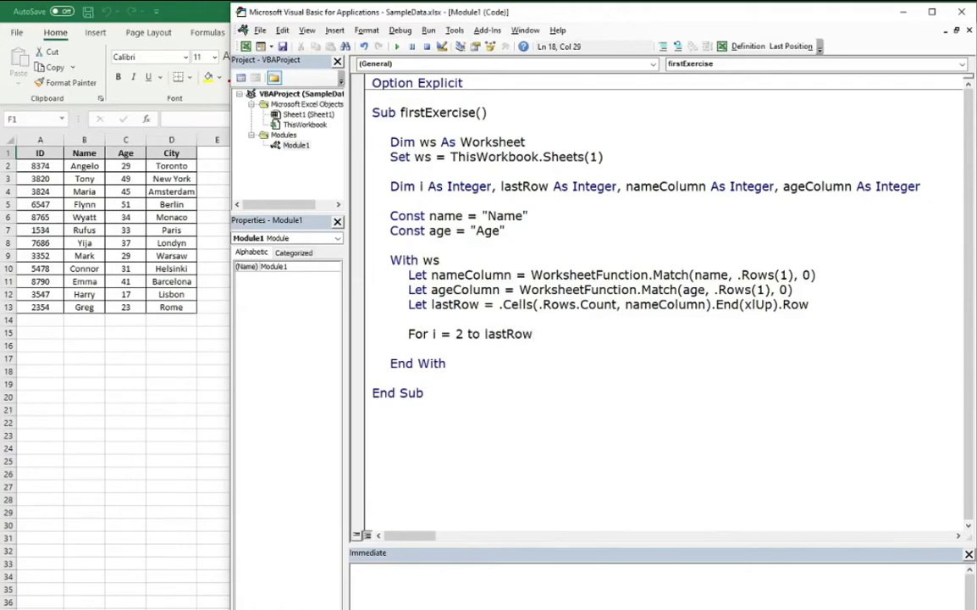
type("next")
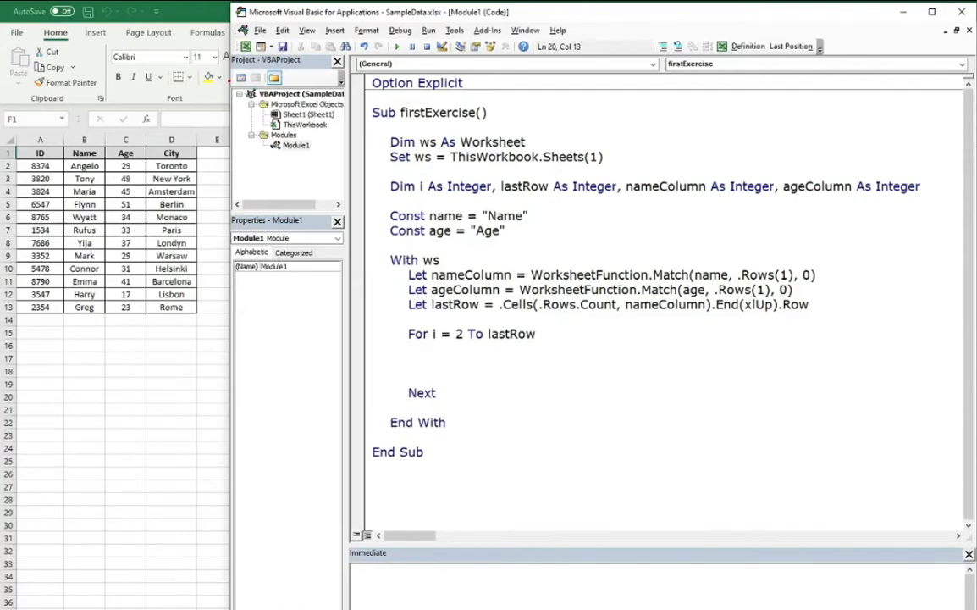
left_click(427, 362)
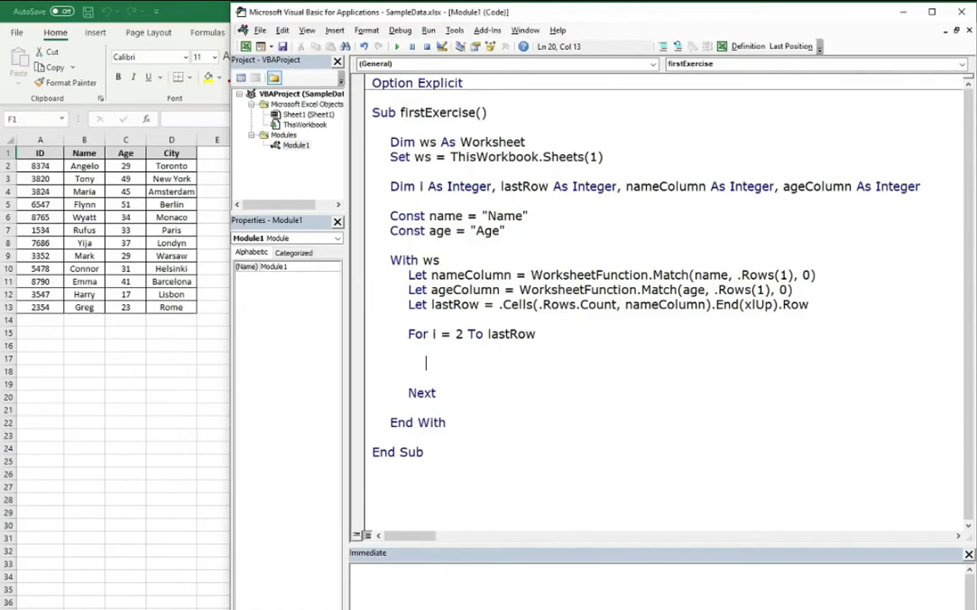
Add If .Cells(i, ageColumn).Value < 30 Then with its End If inside the loop.
type("if")
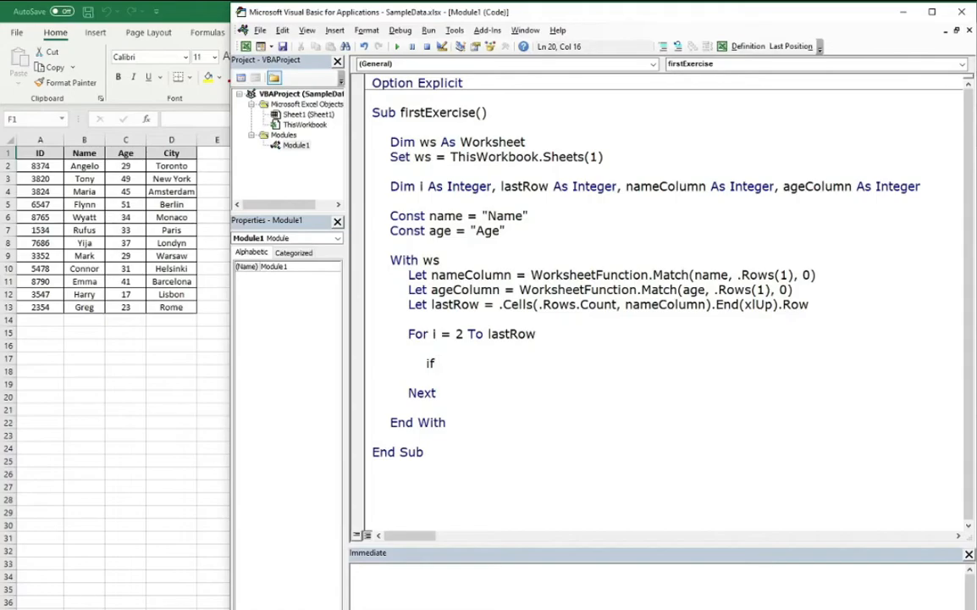
type(".Cells(")
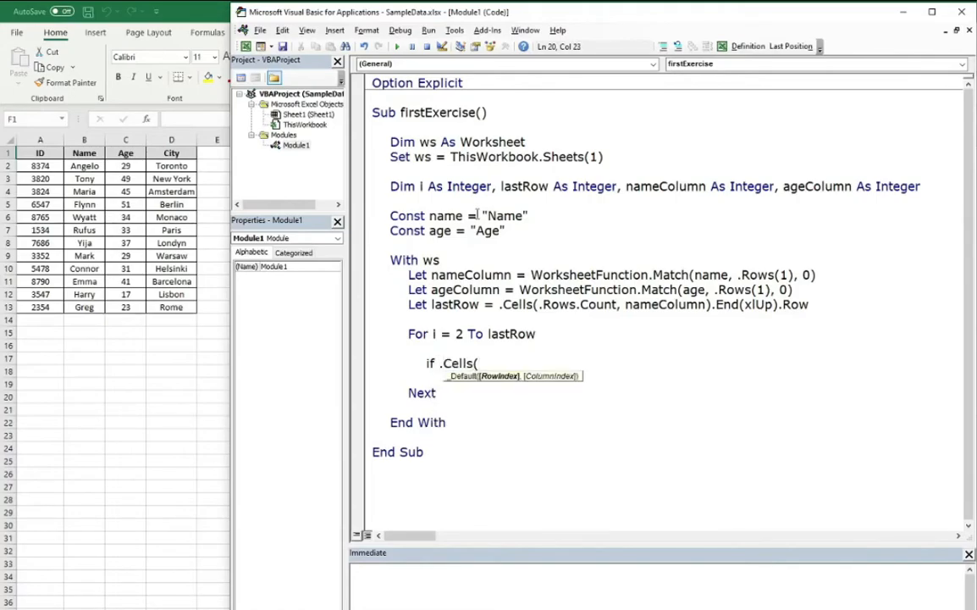
type("i")
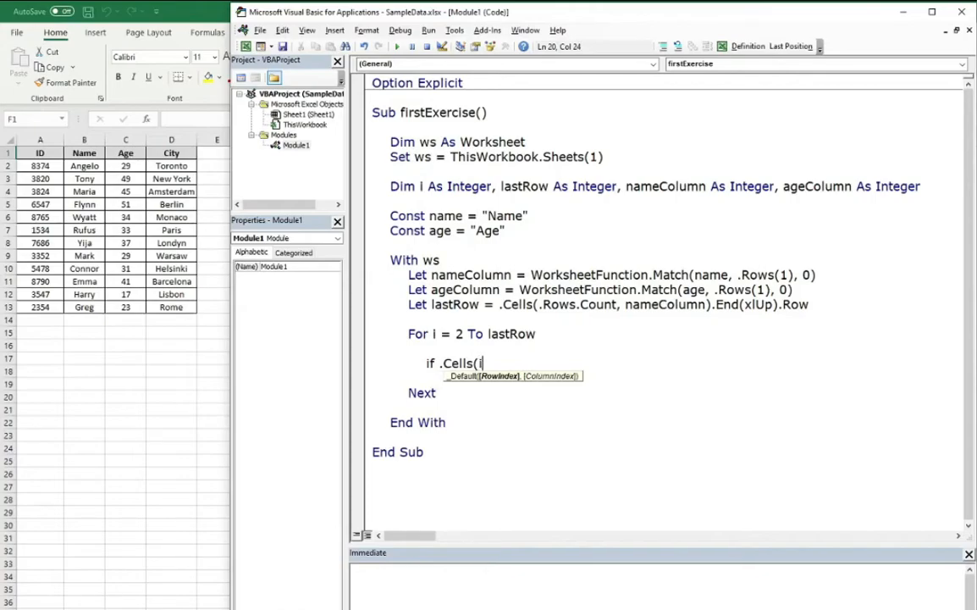
type(",")
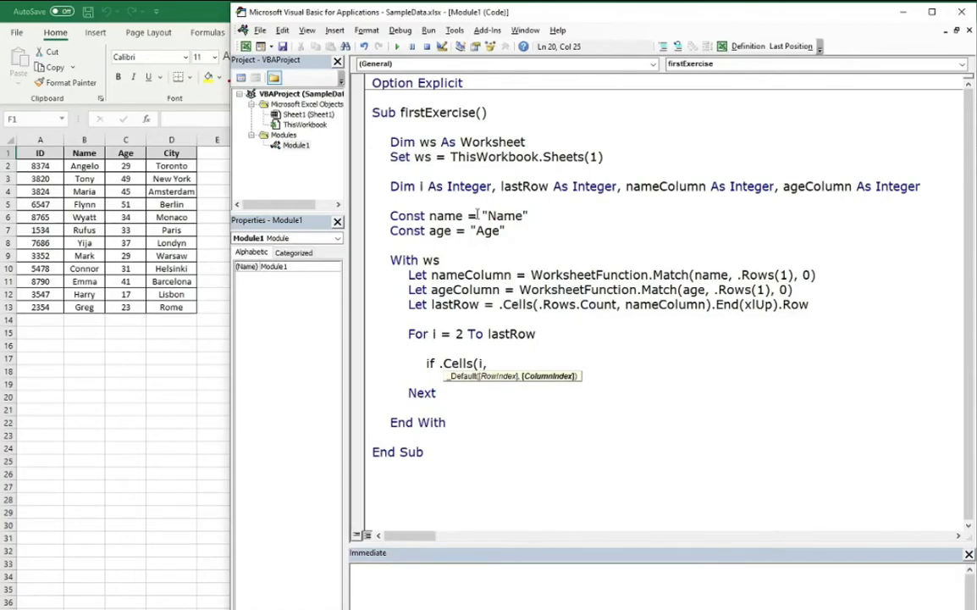
type("aged")
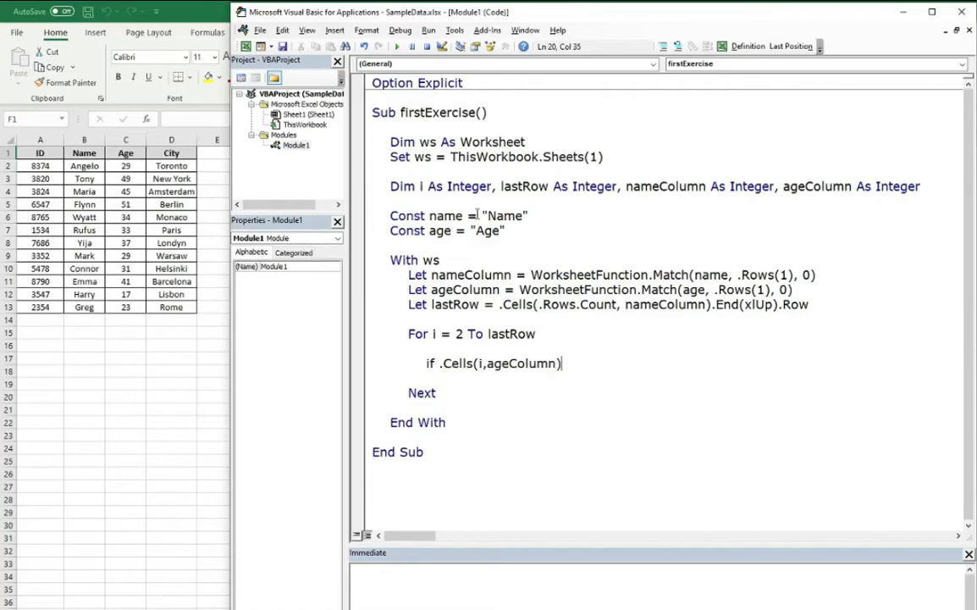
type(".value")
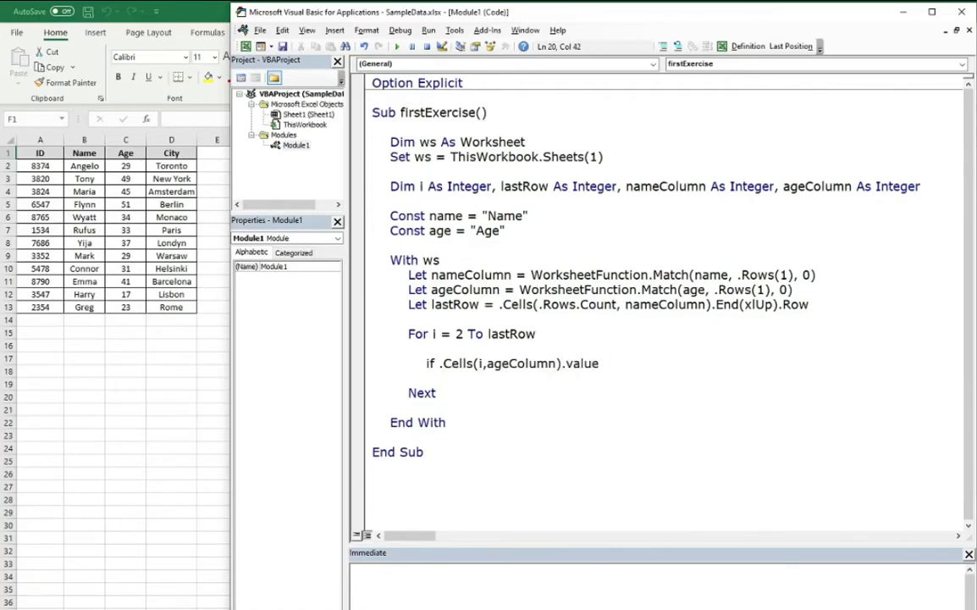
type("< 3")
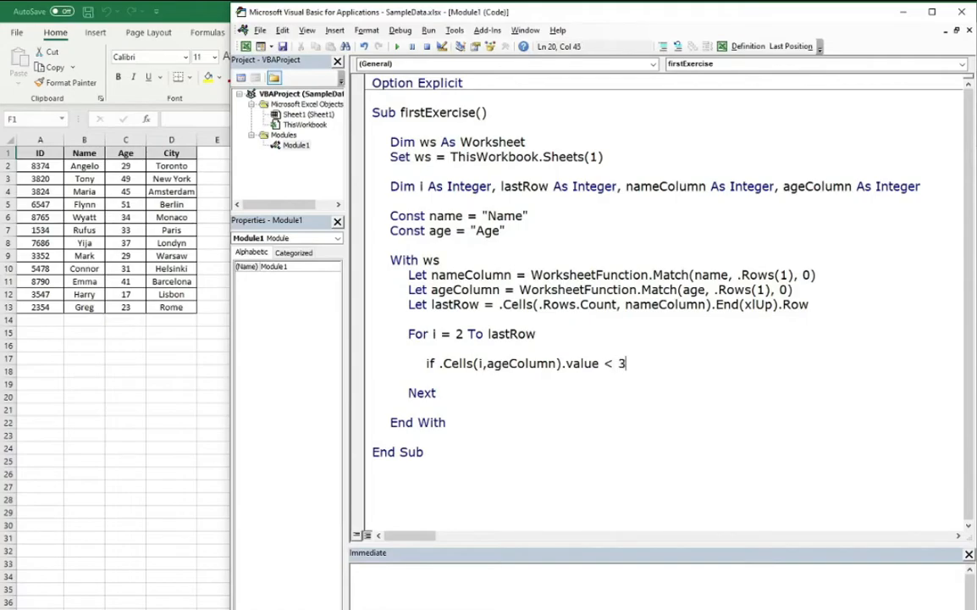
type("0 Then")
type("End If")
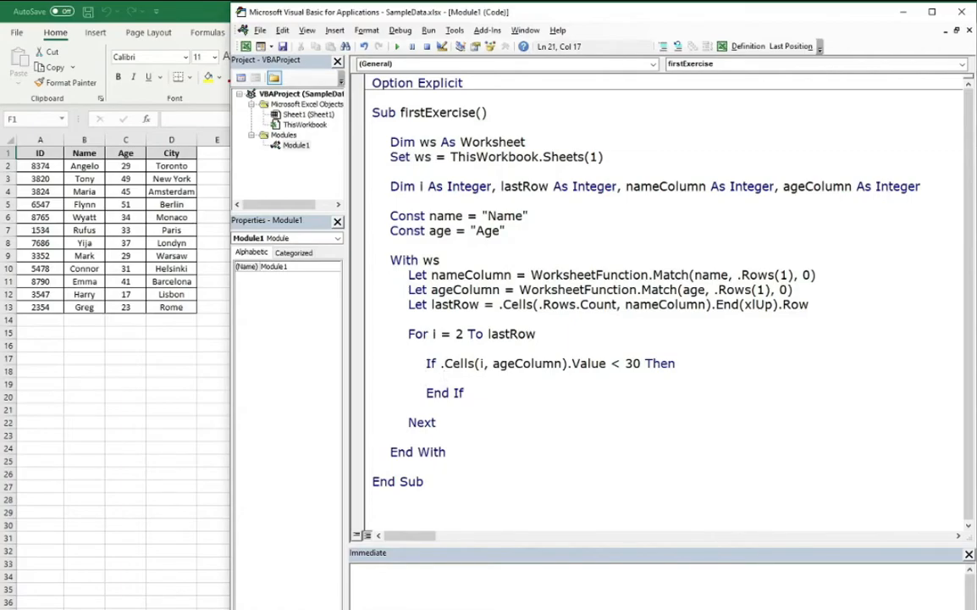
left_click(444, 377)
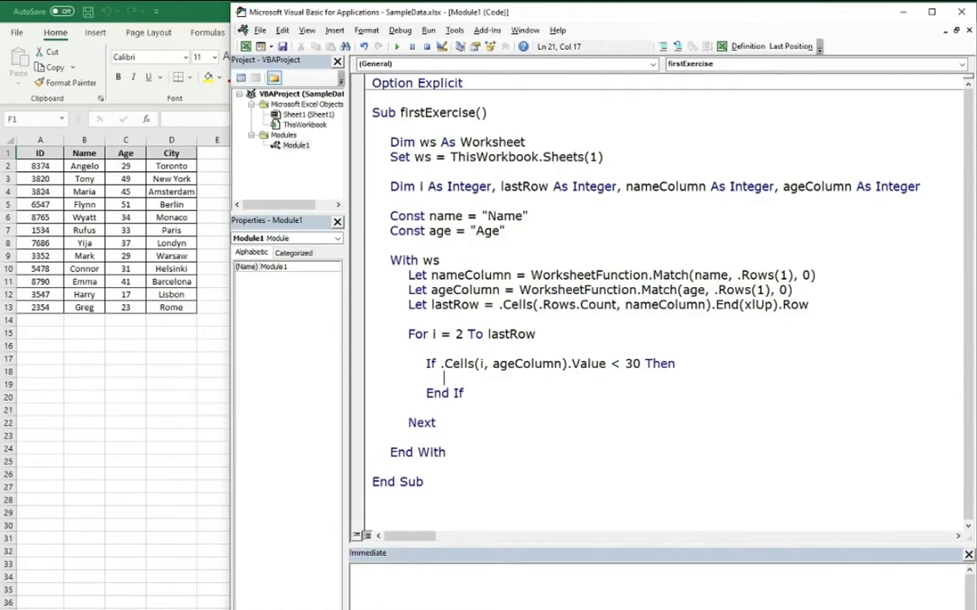
Add Debug.Print .Cells(i, nameColumn).Value in the If body and set a breakpoint on the For line.
type("debug.pr")
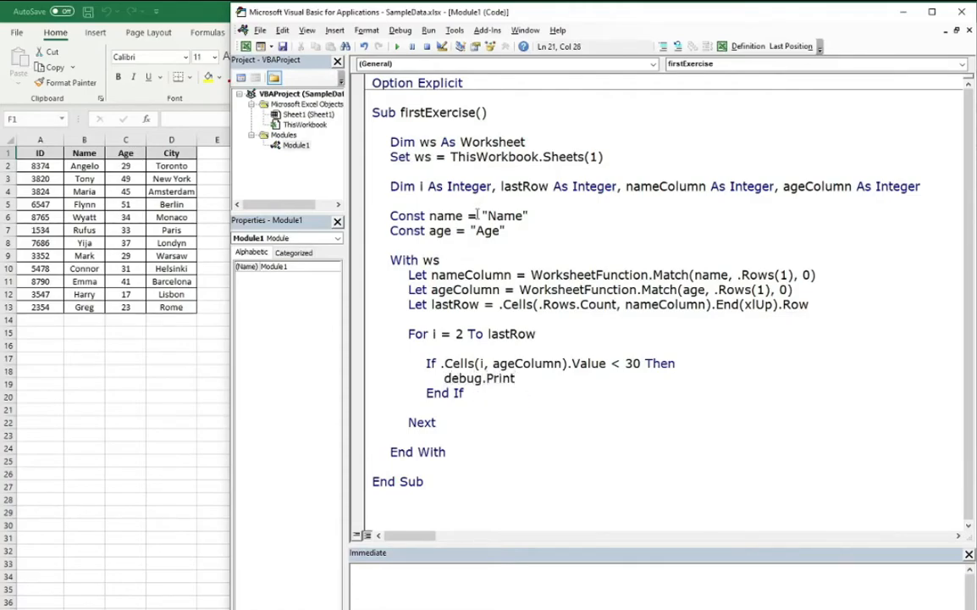
left_click(509, 378)
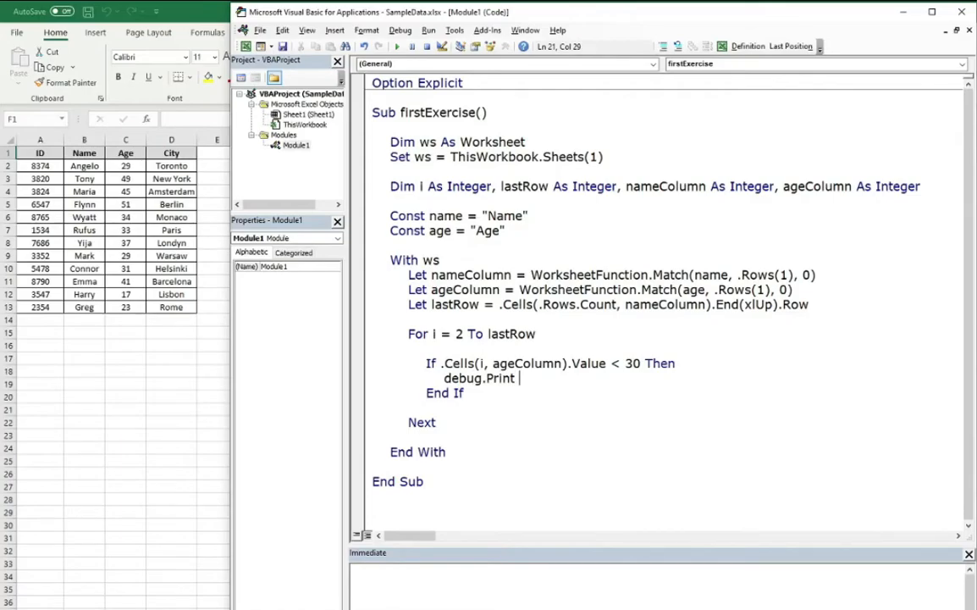
type(".Cells(")
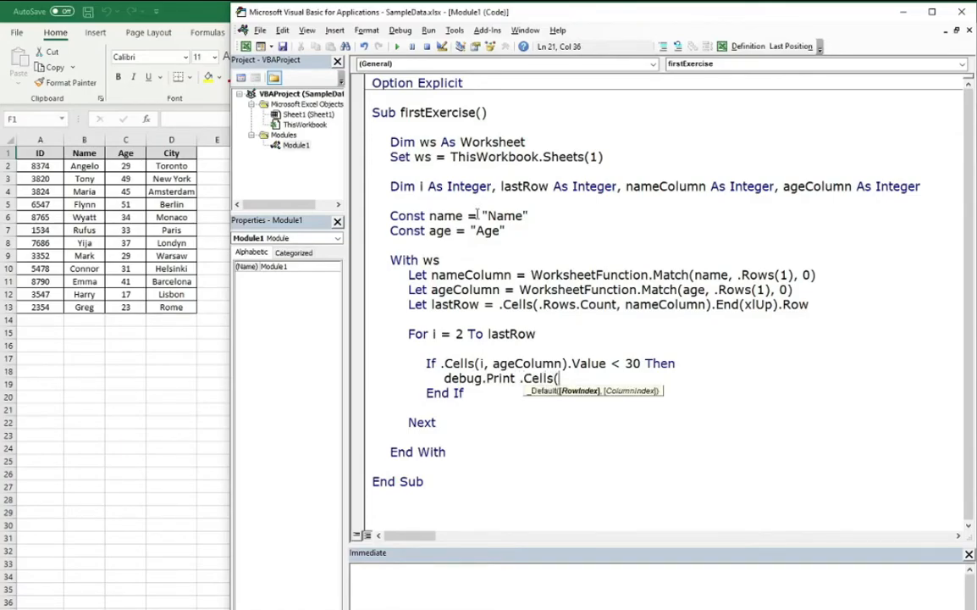
type("i,")
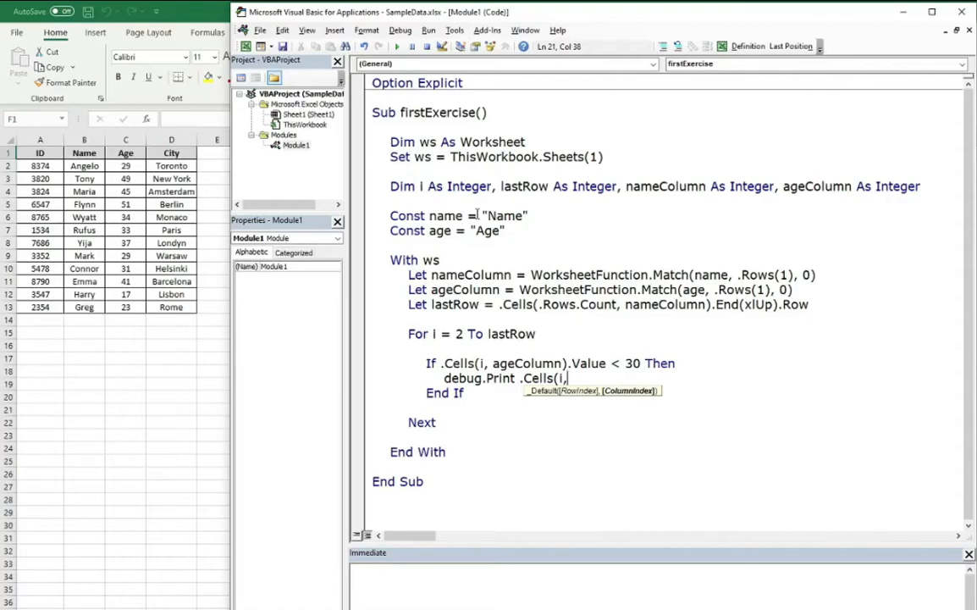
type("nameColumn).Value")
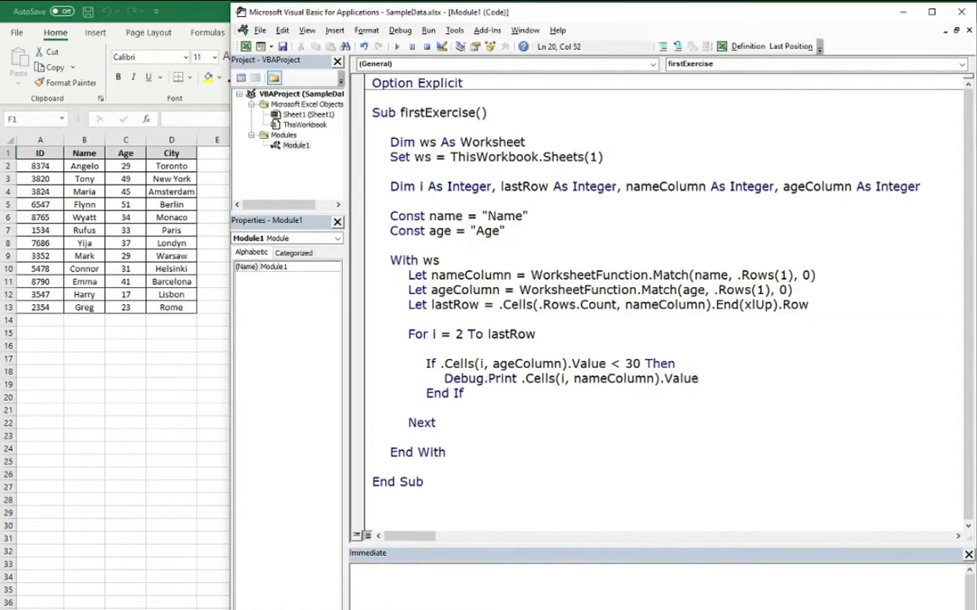
left_click(464, 393)
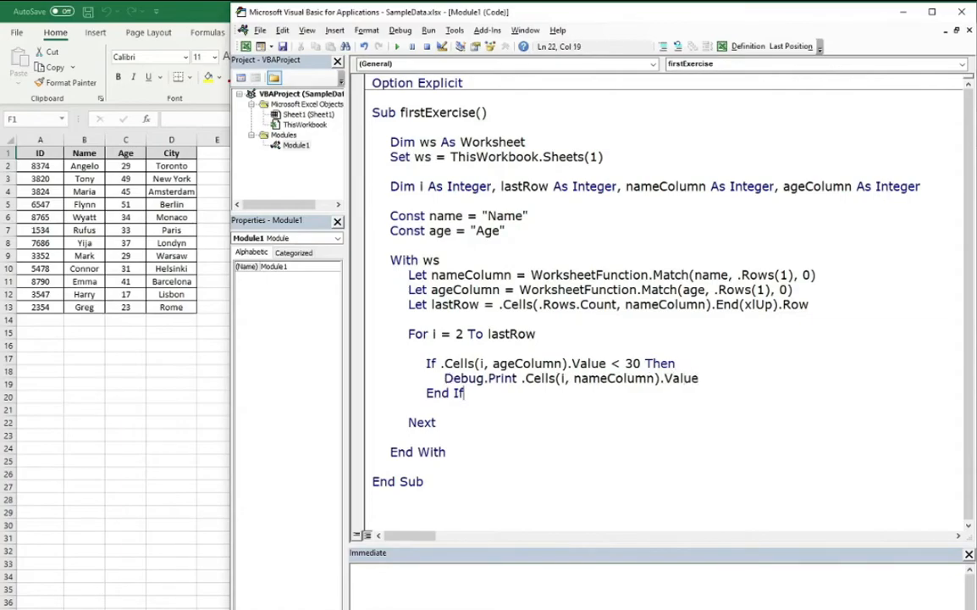
mouse_move(358, 344)
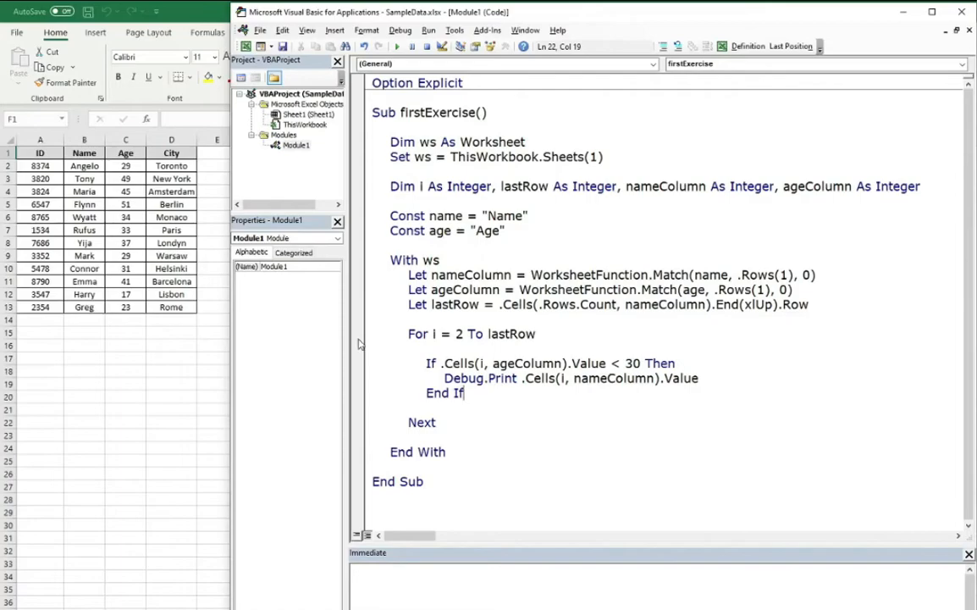
left_click(356, 332)
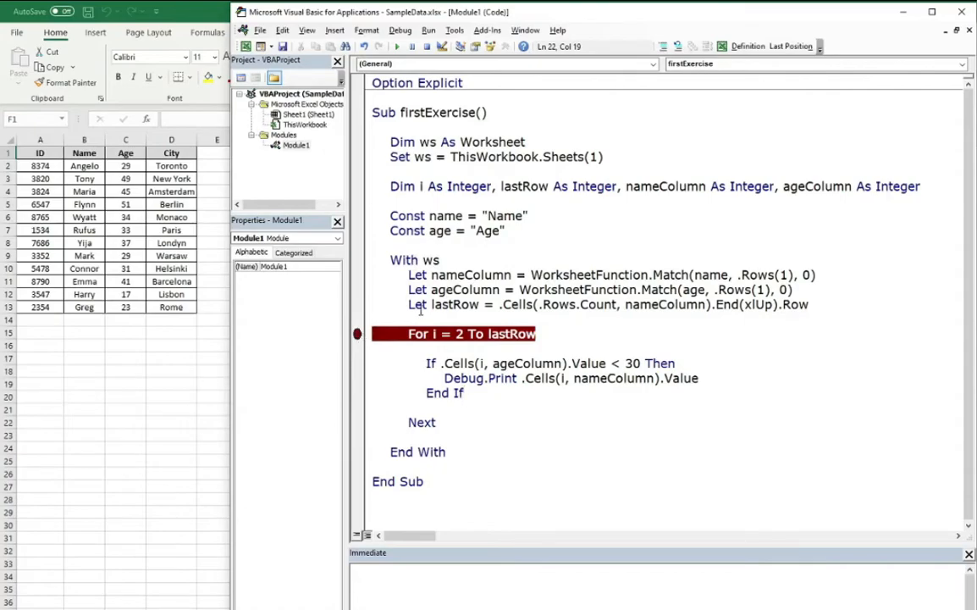
mouse_move(498, 247)
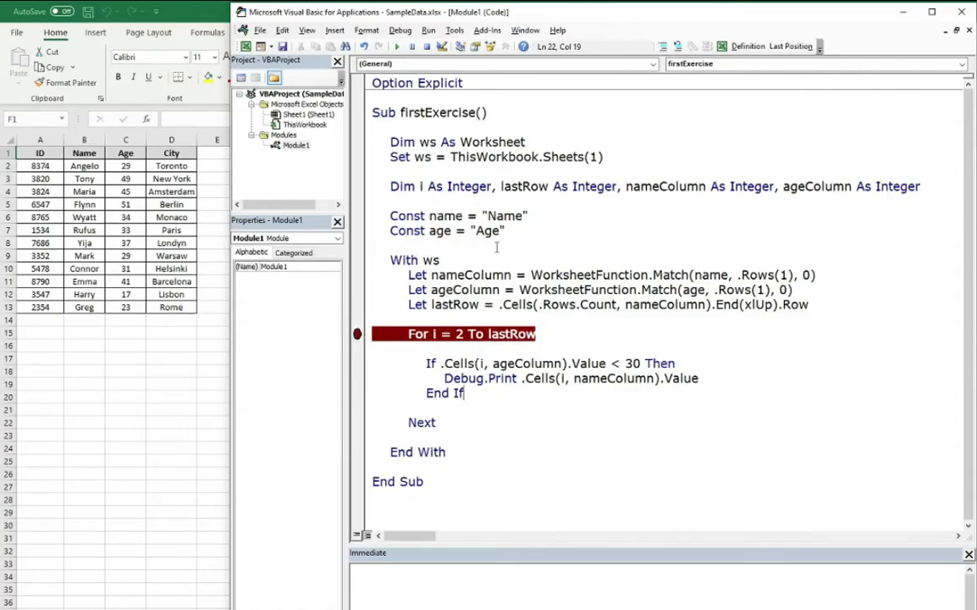
mouse_move(455, 284)
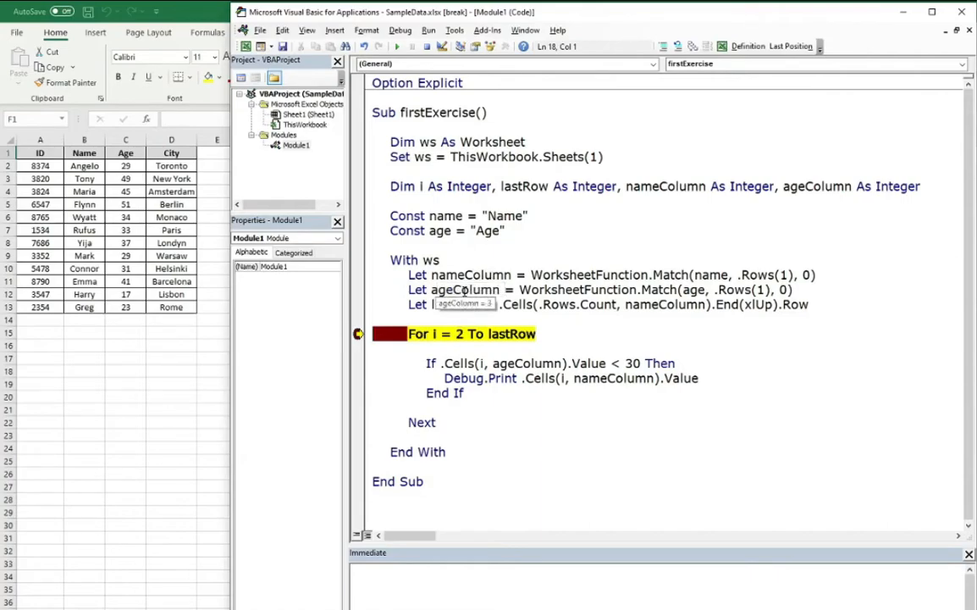
mouse_move(454, 305)
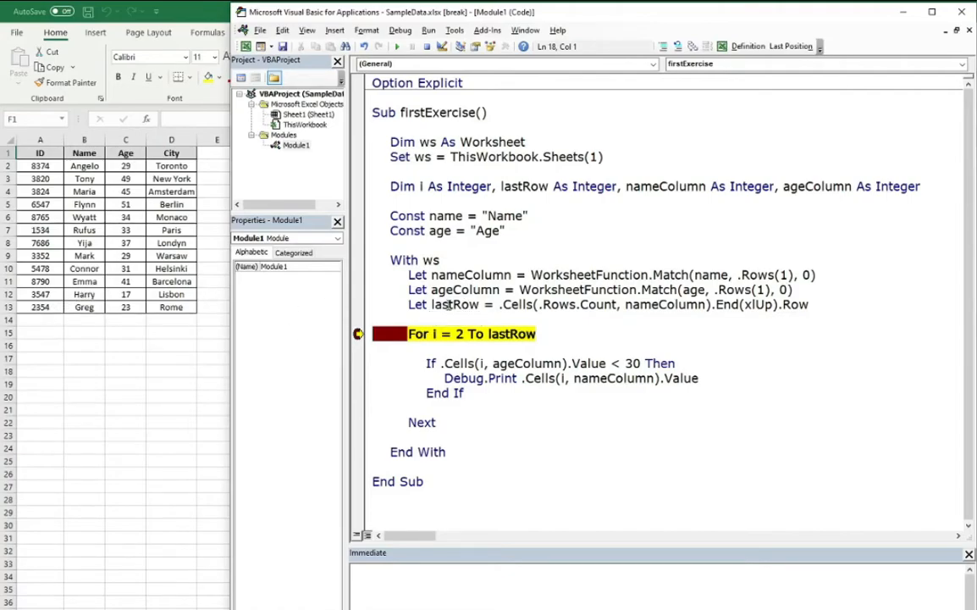
mouse_move(559, 437)
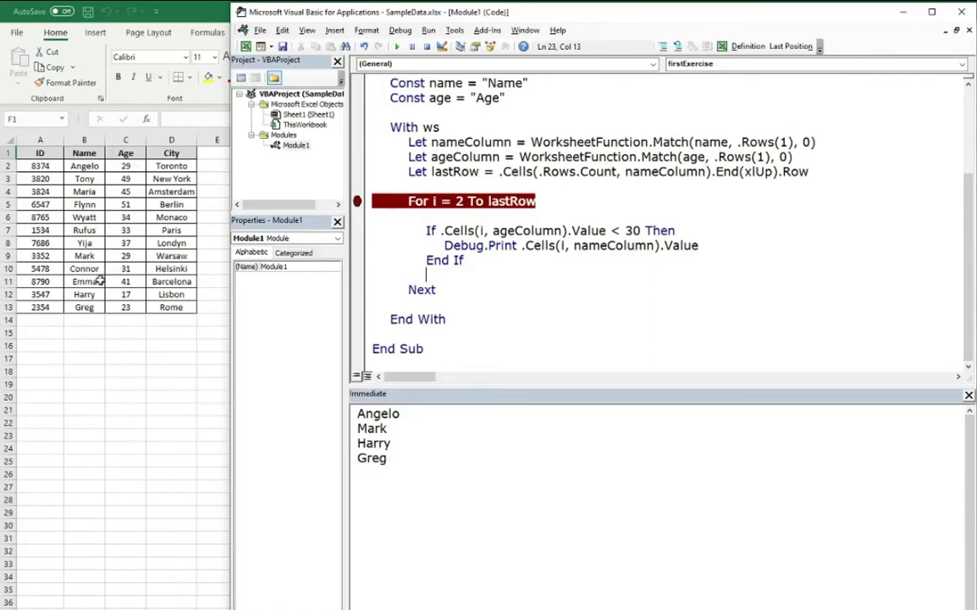
mouse_move(136, 307)
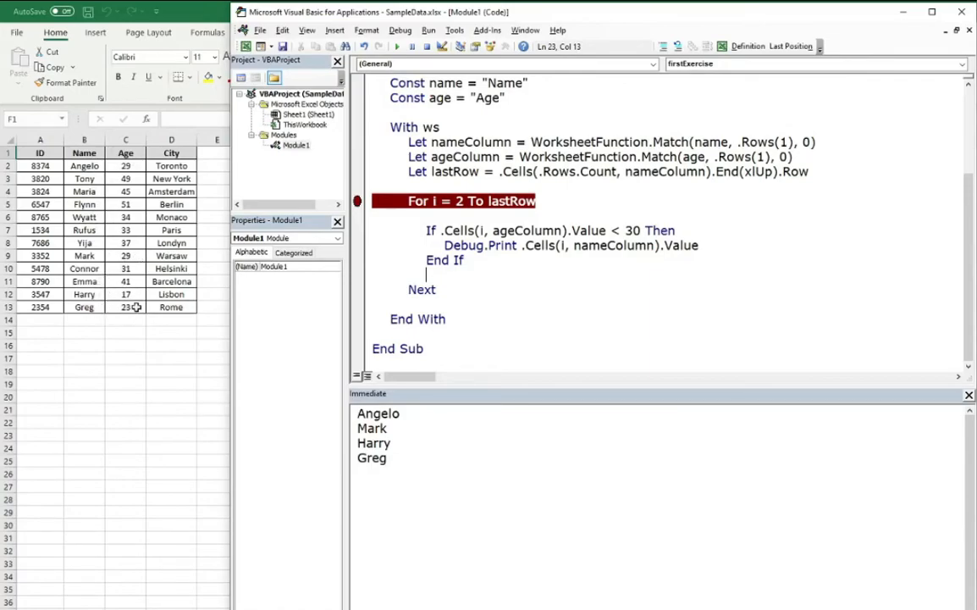